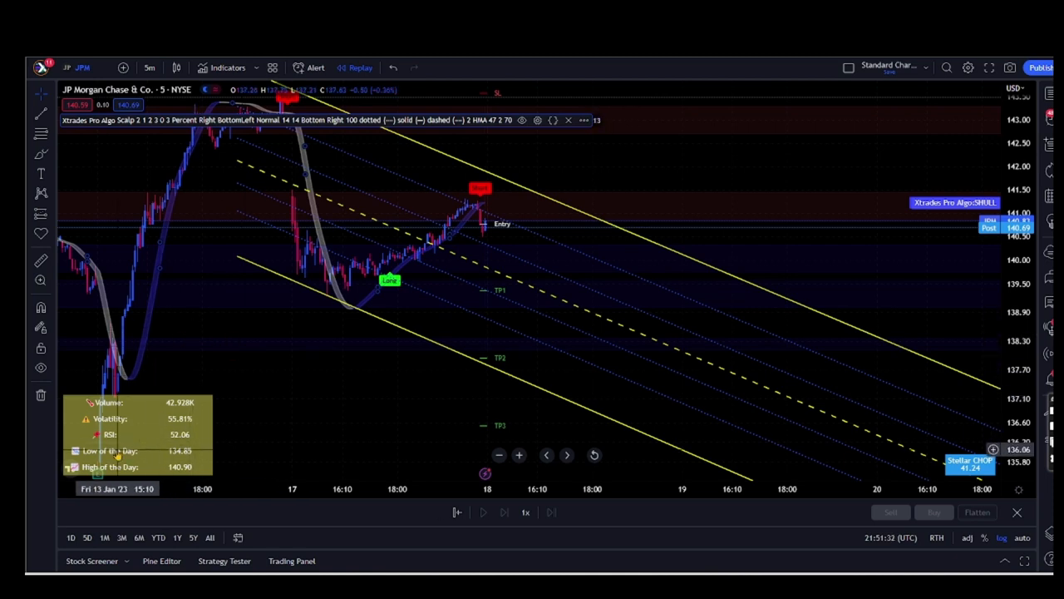
mouse_move(290, 381)
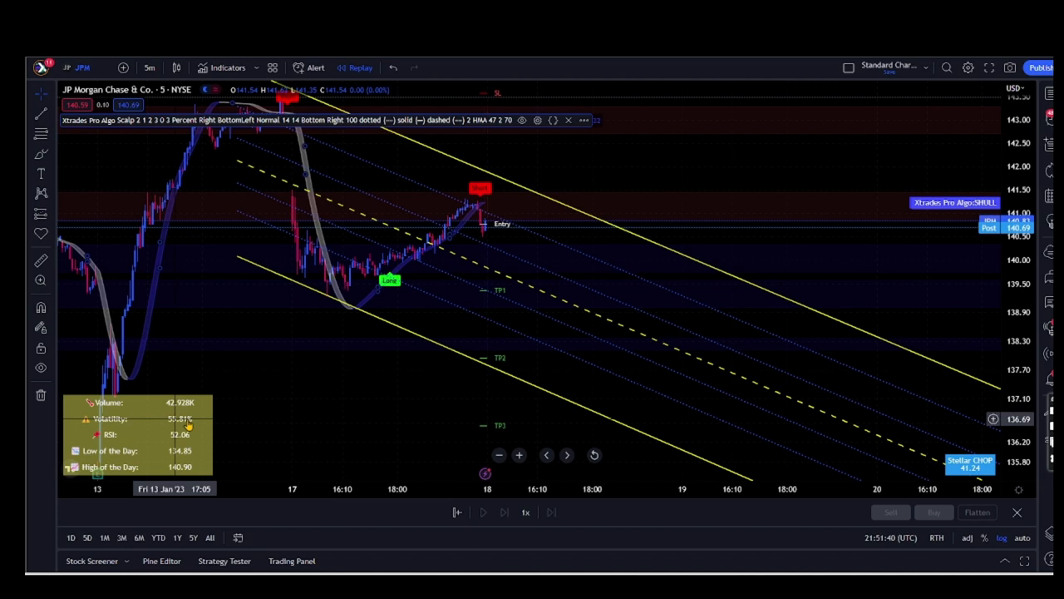
mouse_move(302, 333)
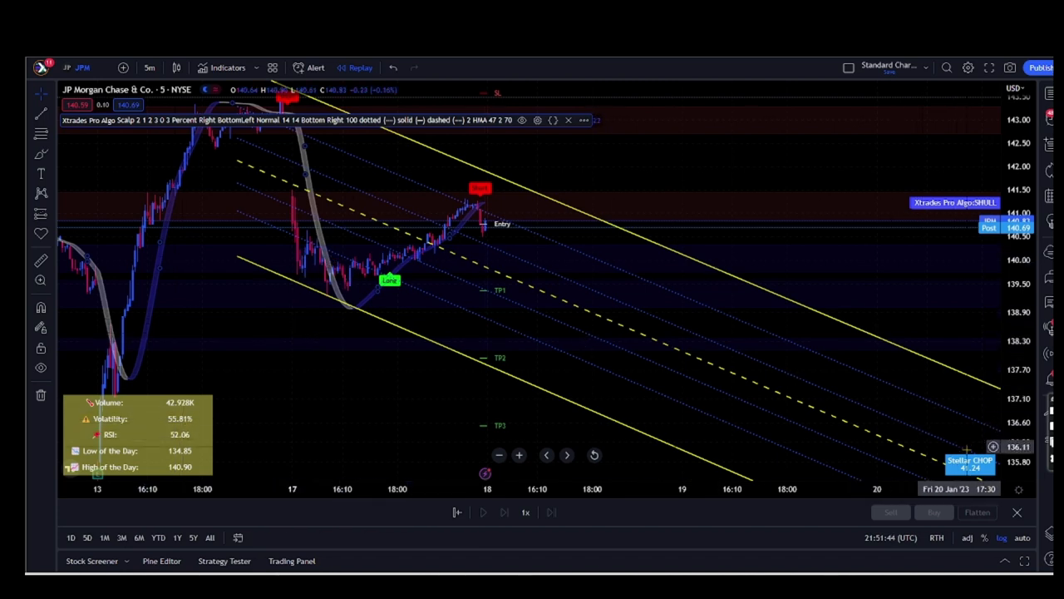
mouse_move(718, 408)
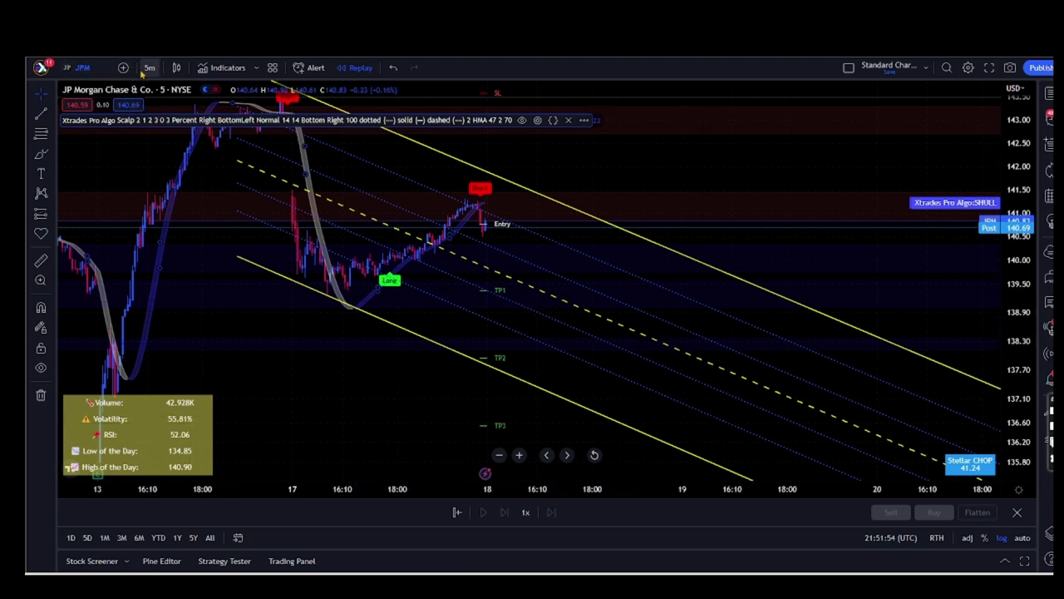
- Try the JPM chart on 15-minute candles, then return to the 5-minute timeframe
left_click(150, 66)
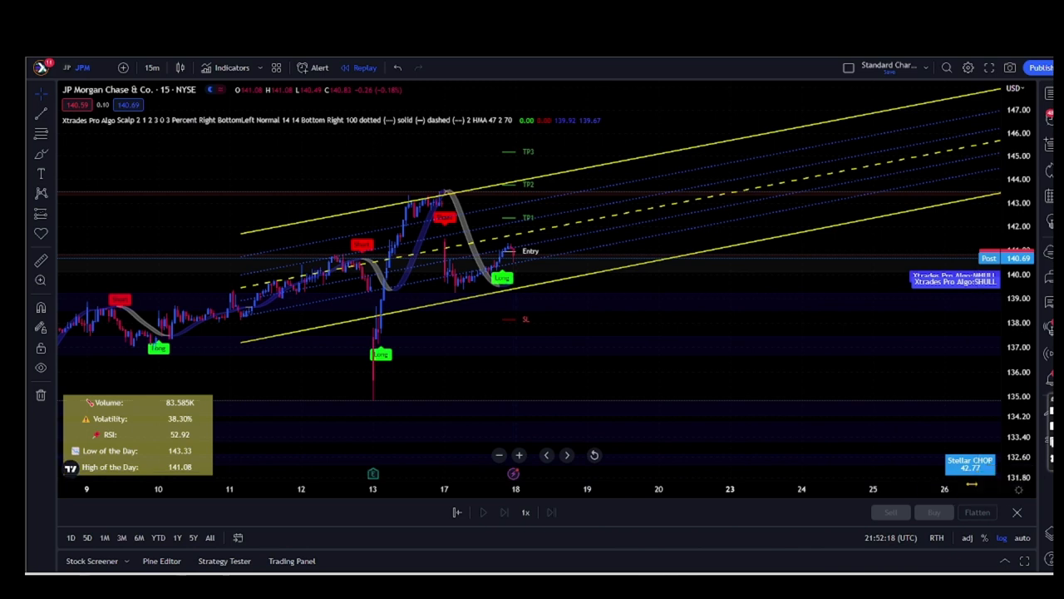
mouse_move(822, 349)
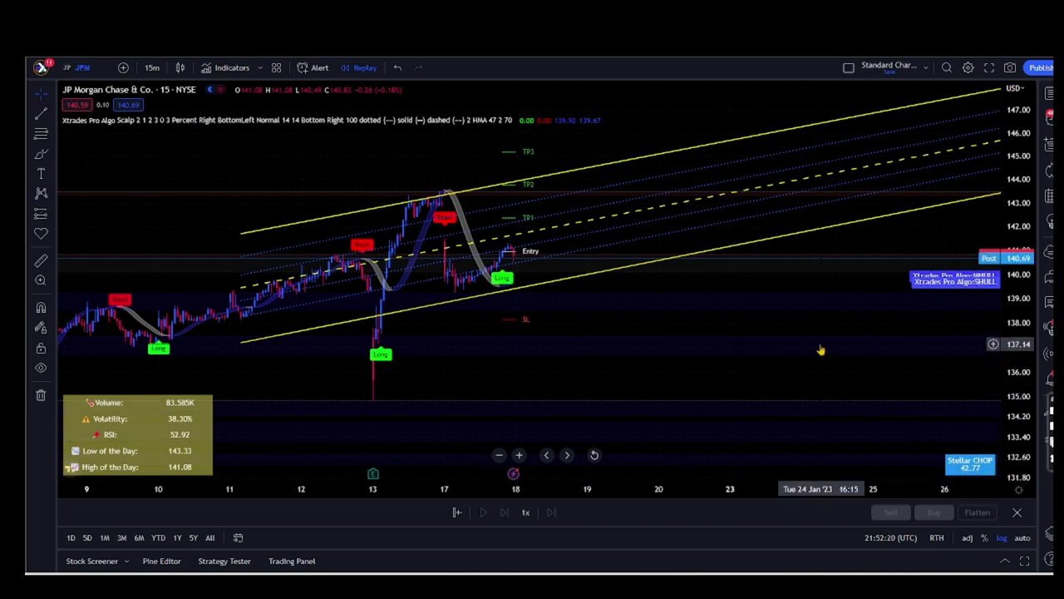
mouse_move(499, 302)
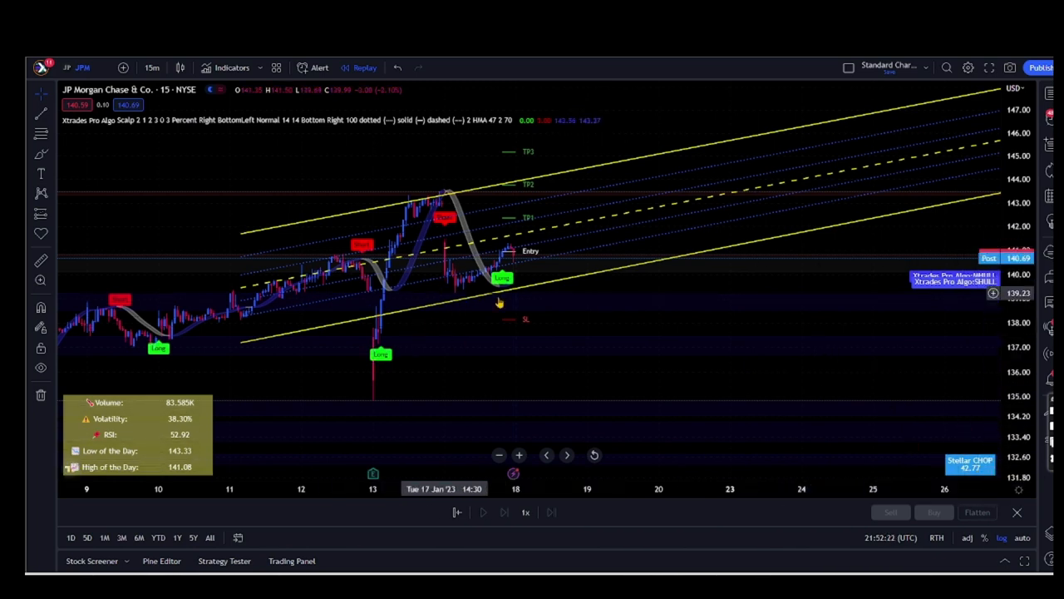
left_click(152, 66)
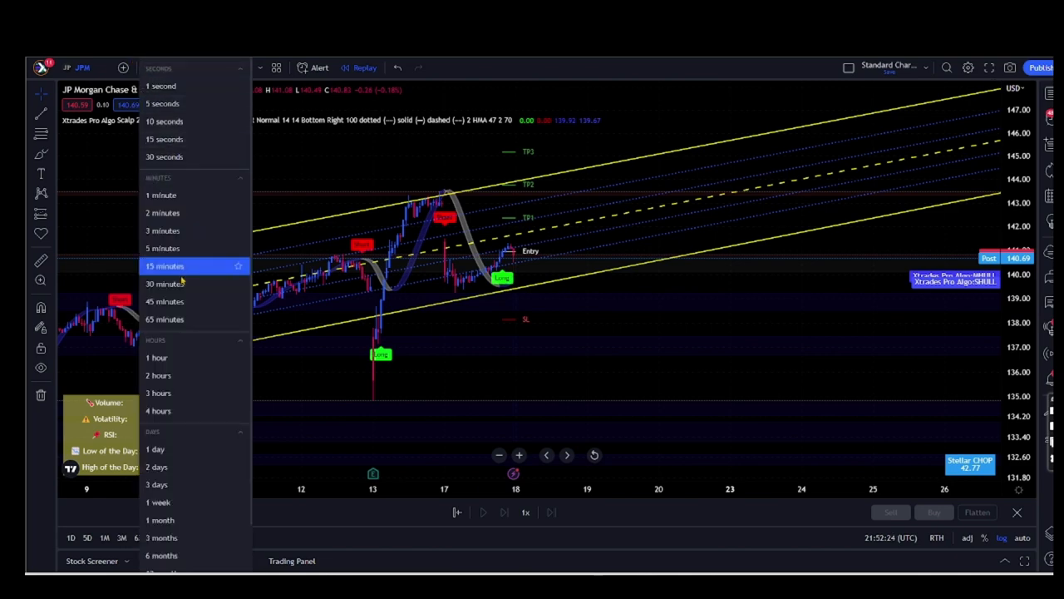
left_click(163, 248)
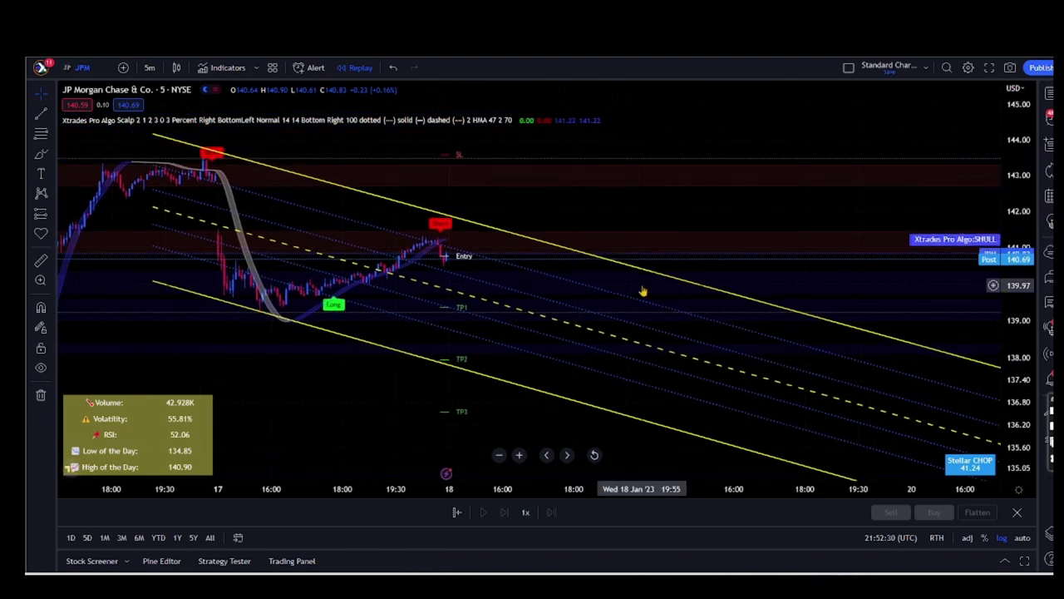
mouse_move(657, 243)
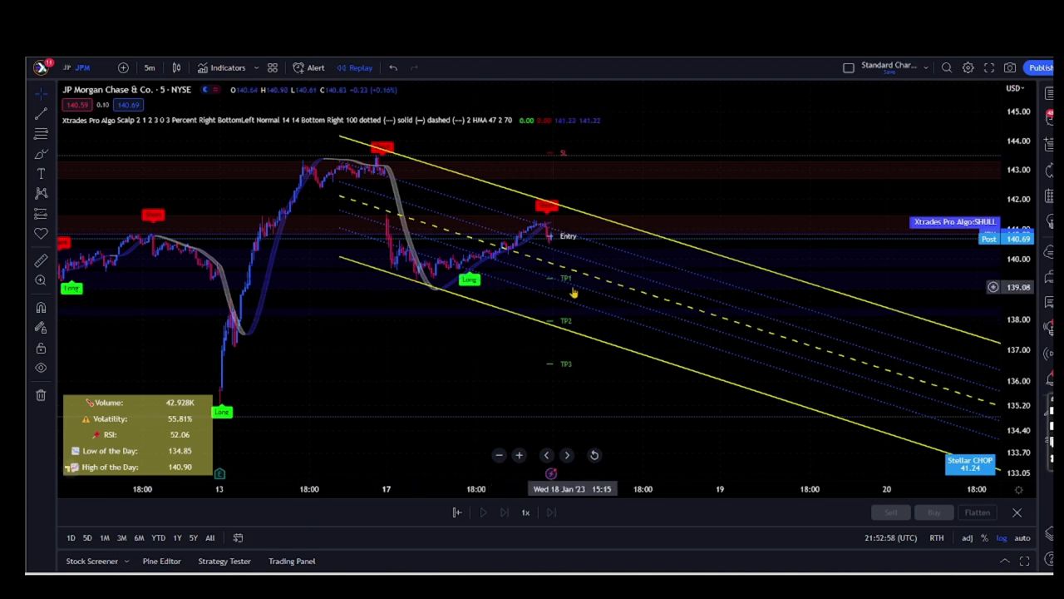
mouse_move(412, 101)
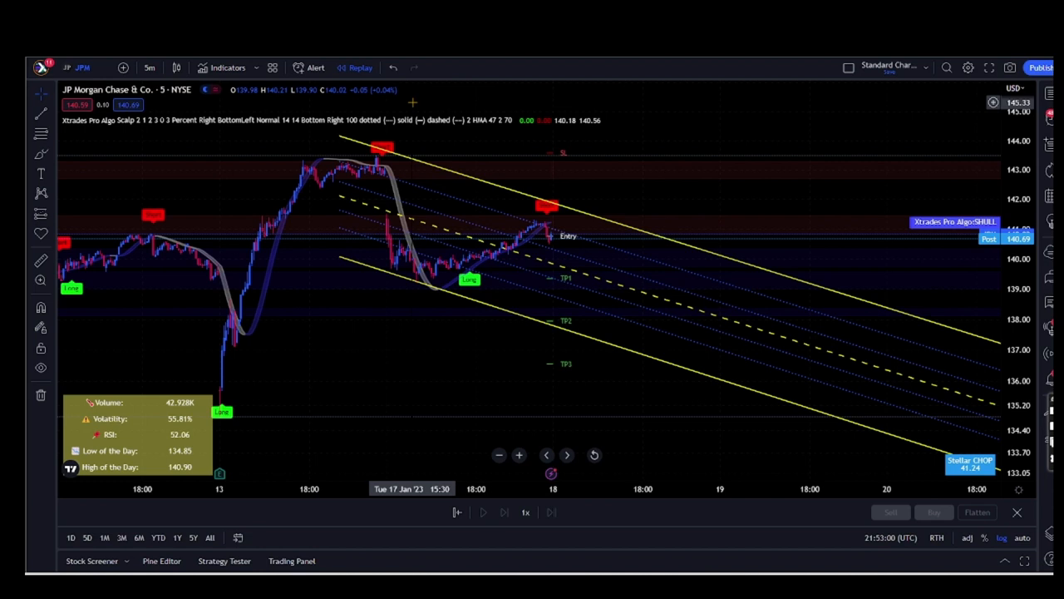
mouse_move(230, 375)
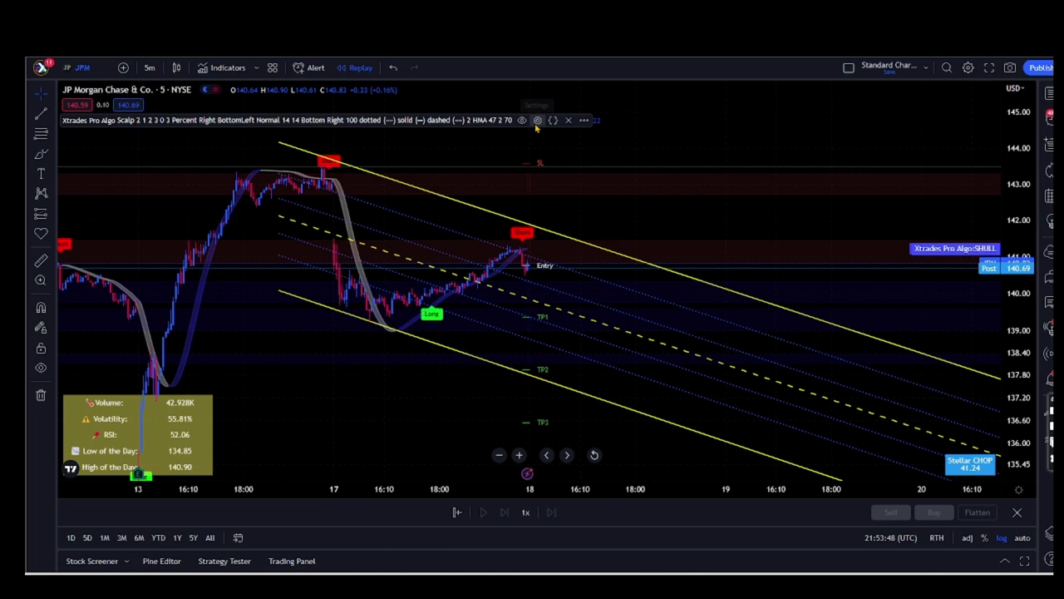
- In the Xtrades Pro Algo settings, try Trade Style Safe and set it back to Scalp
left_click(537, 120)
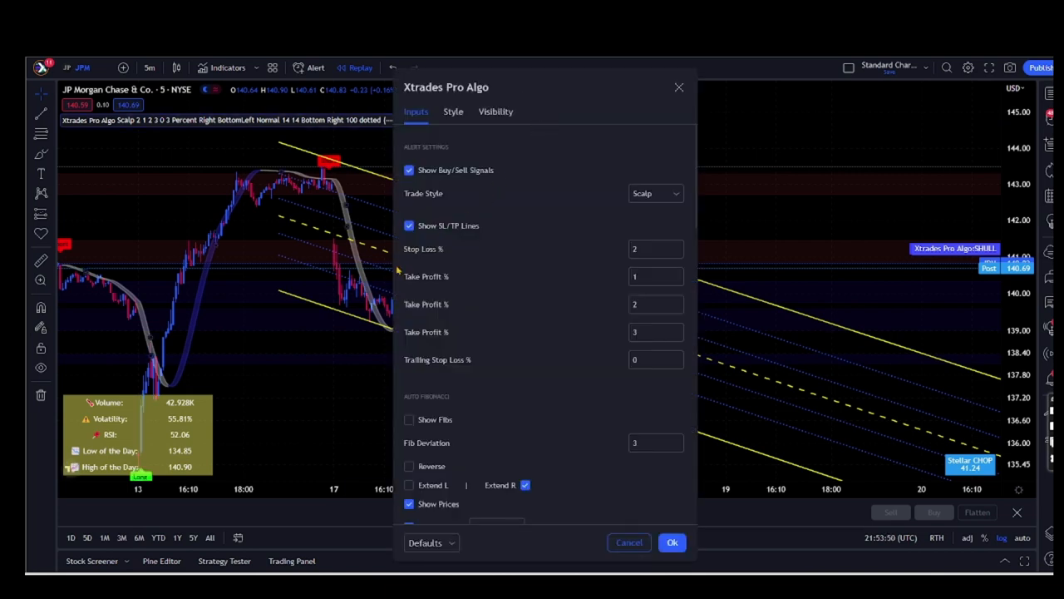
mouse_move(497, 86)
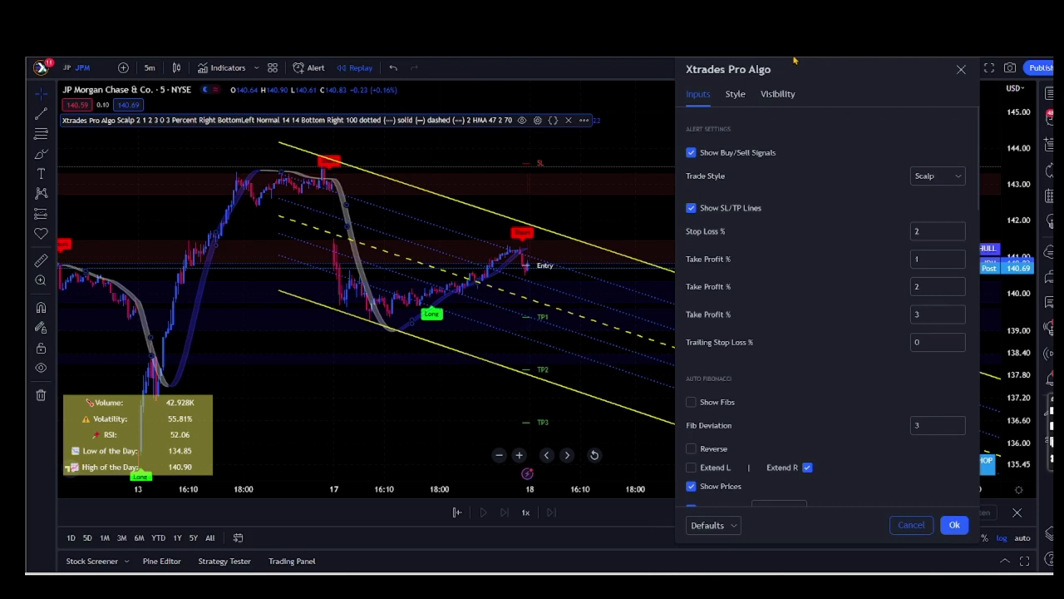
left_click(938, 176)
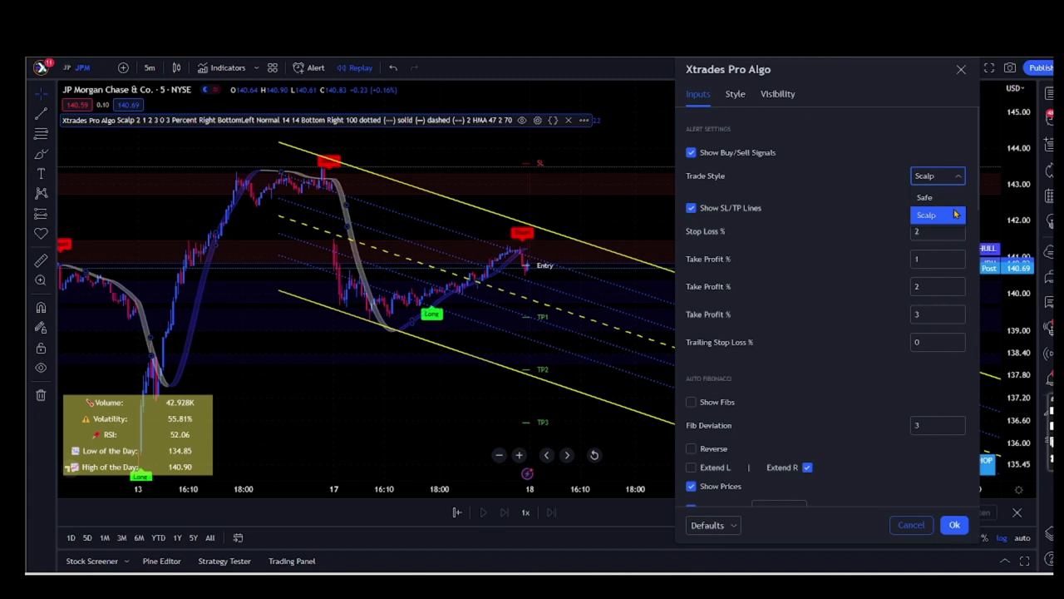
left_click(925, 196)
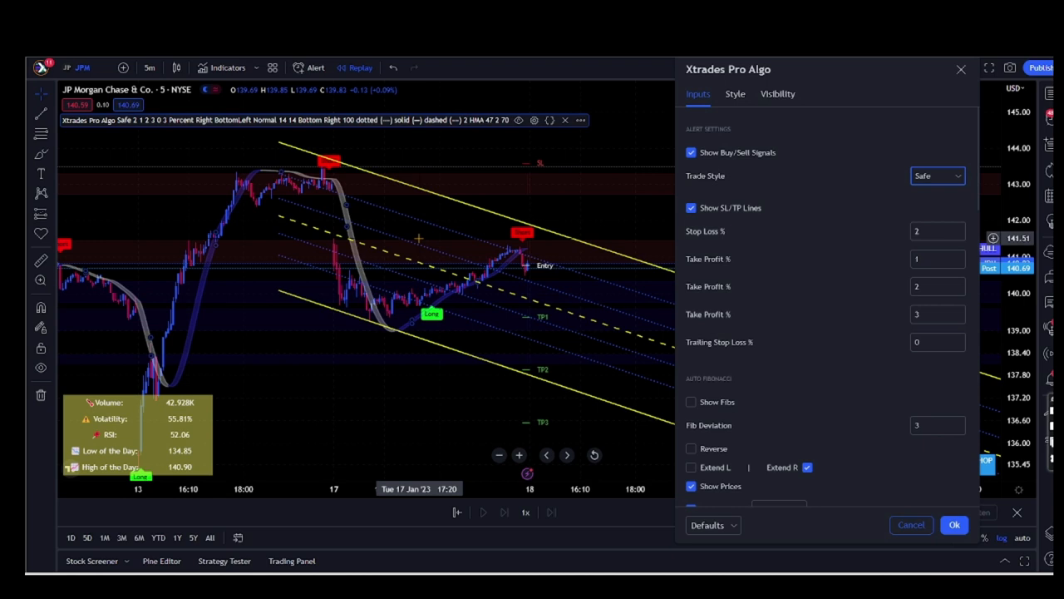
mouse_move(419, 250)
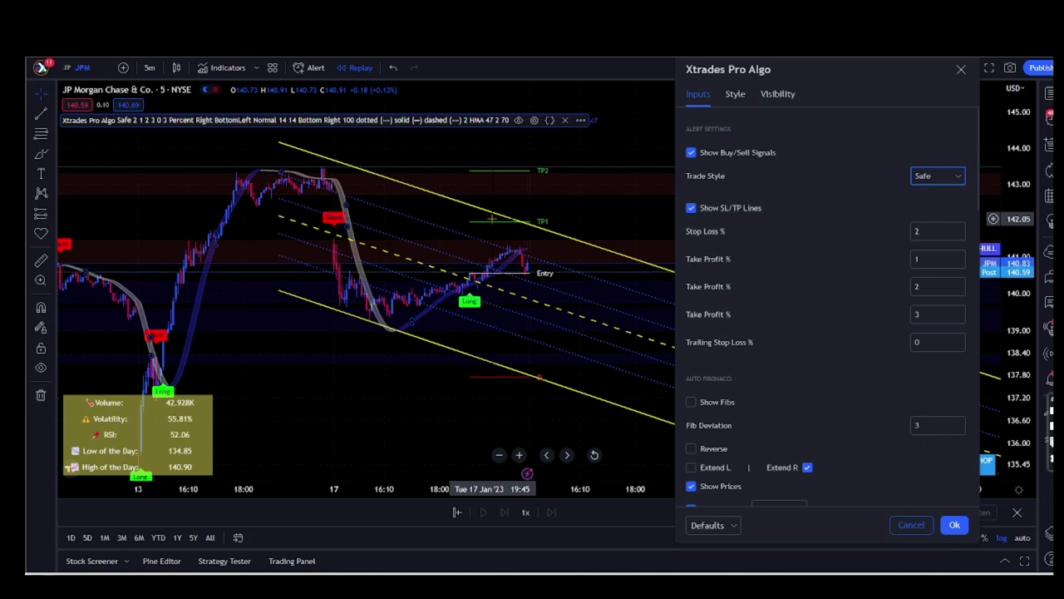
left_click(938, 176)
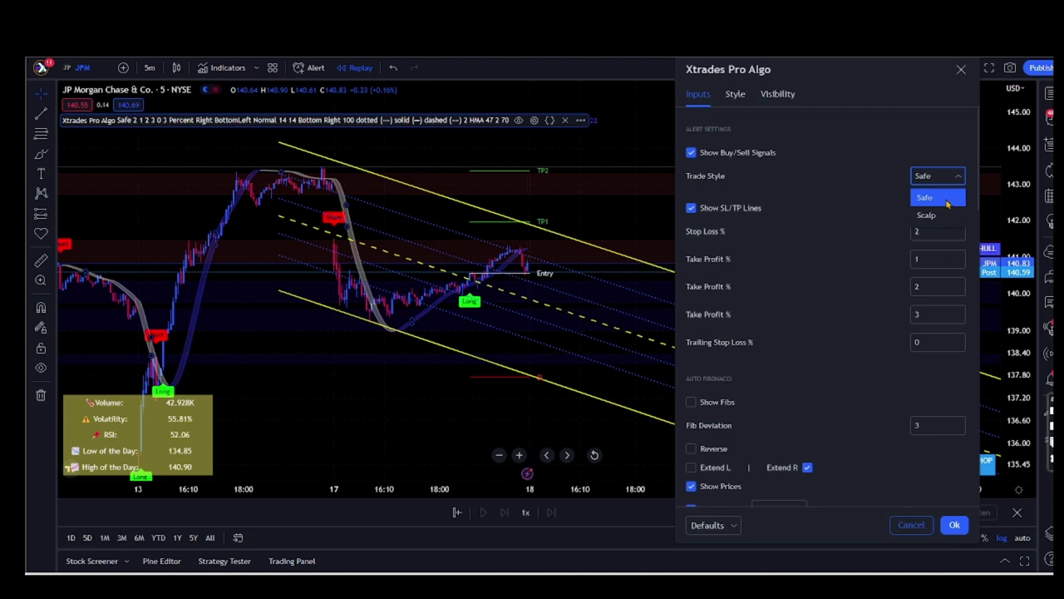
left_click(925, 214)
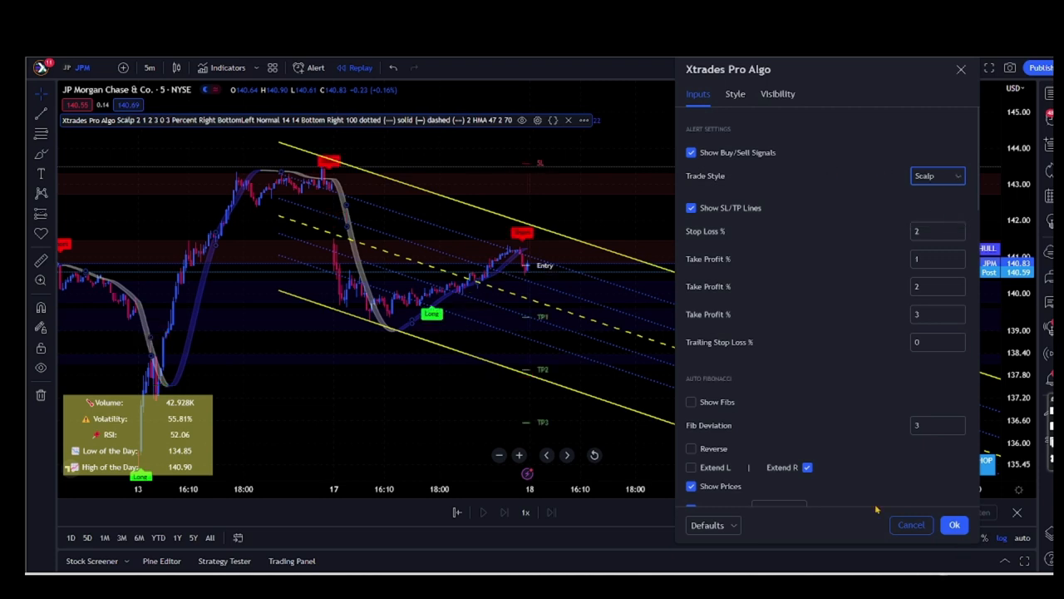
mouse_move(222, 147)
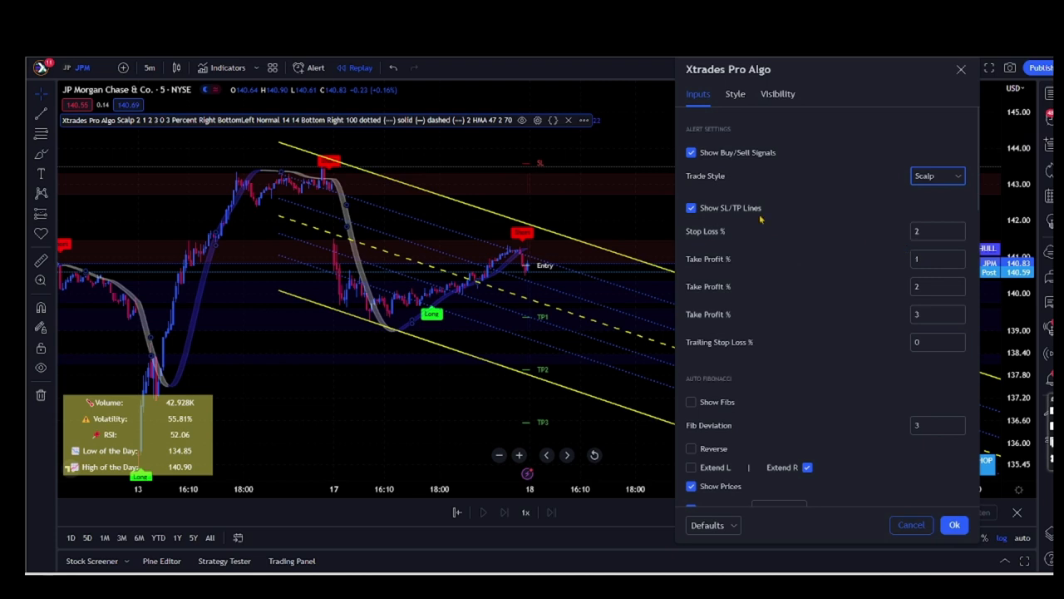
left_click(955, 526)
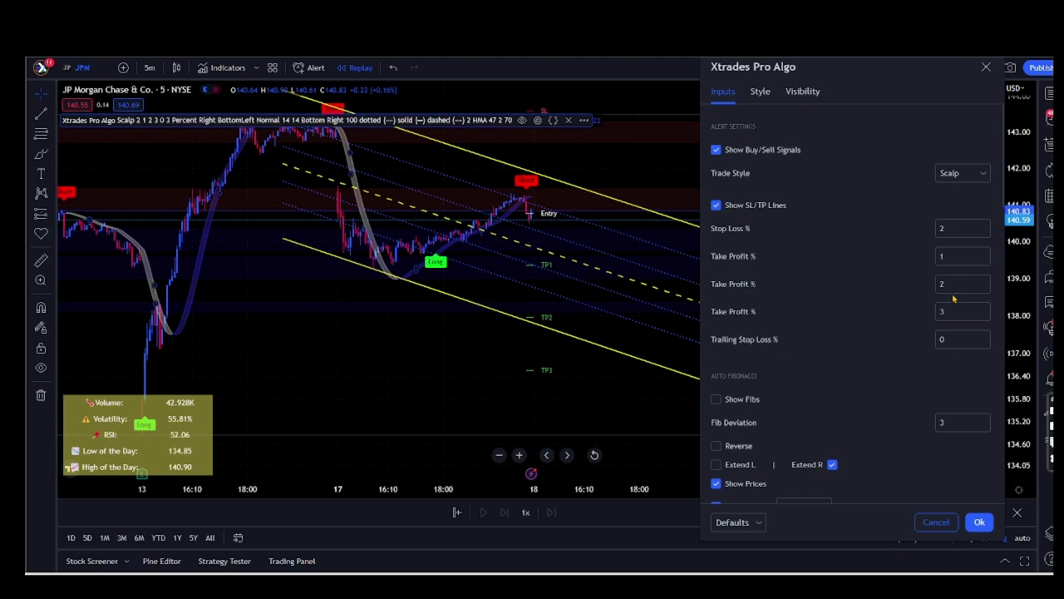
- Turn on the Fibonacci levels input and scroll down toward the Dashboard Settings
scroll("down", 3)
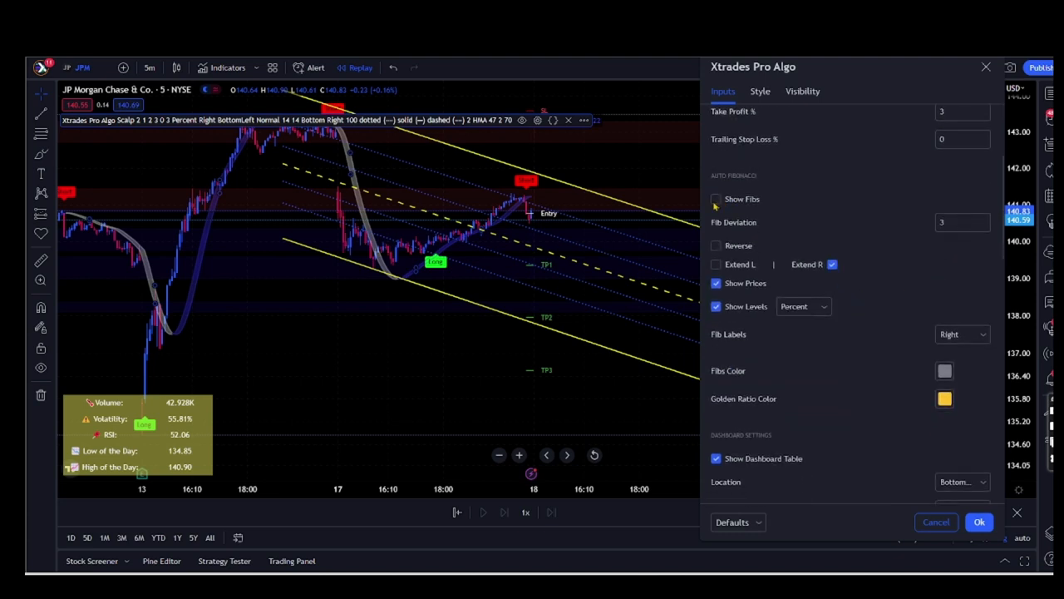
left_click(715, 199)
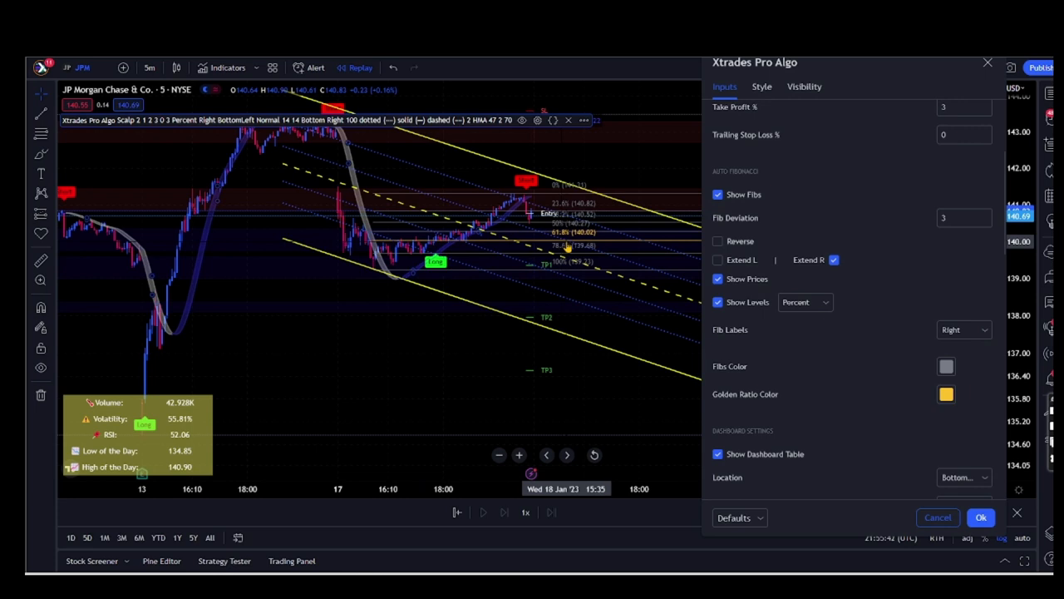
mouse_move(984, 469)
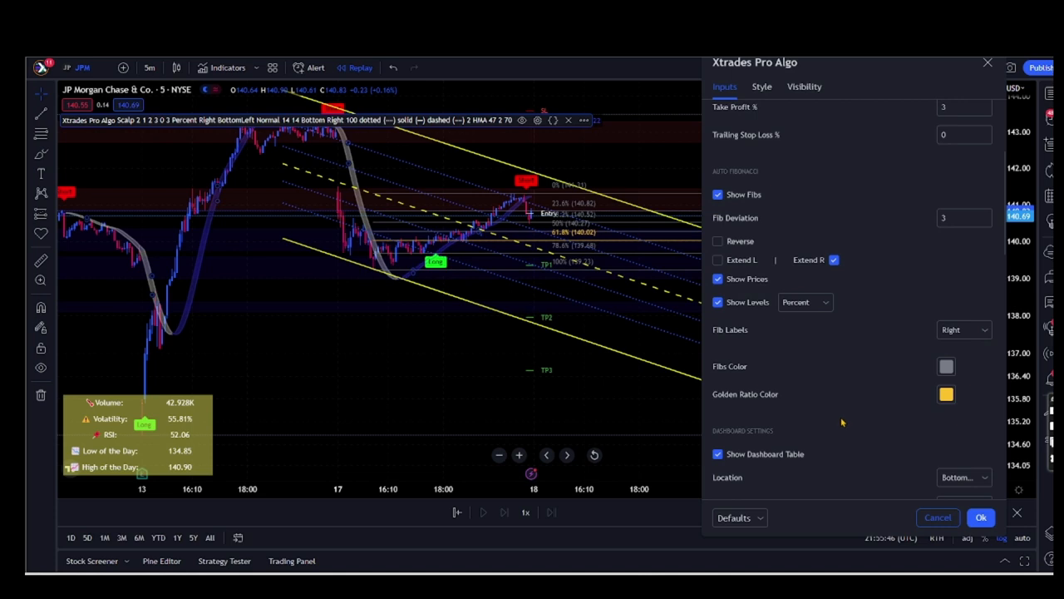
scroll("down", 3)
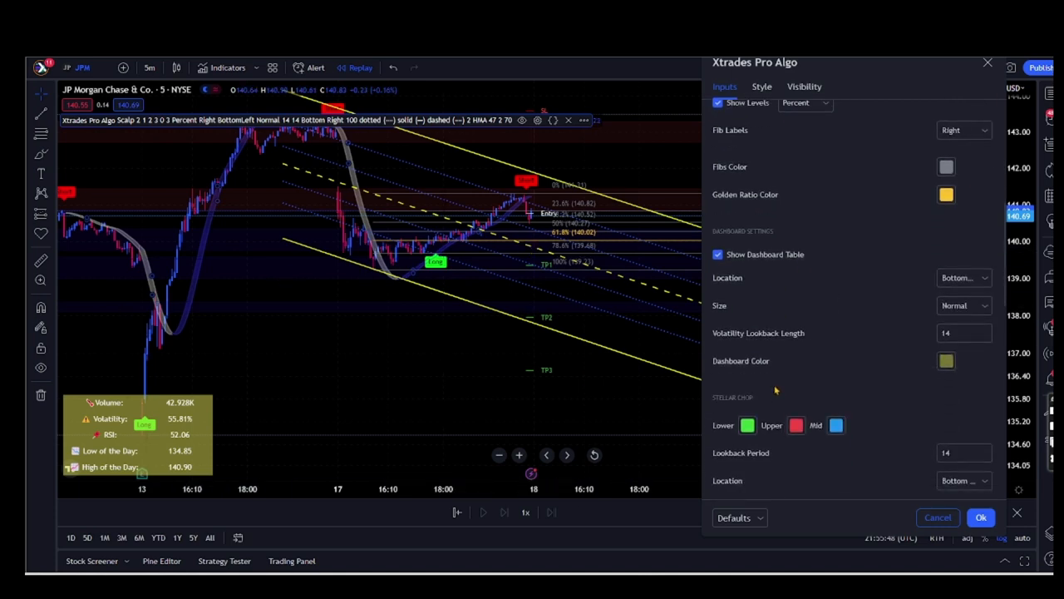
mouse_move(125, 452)
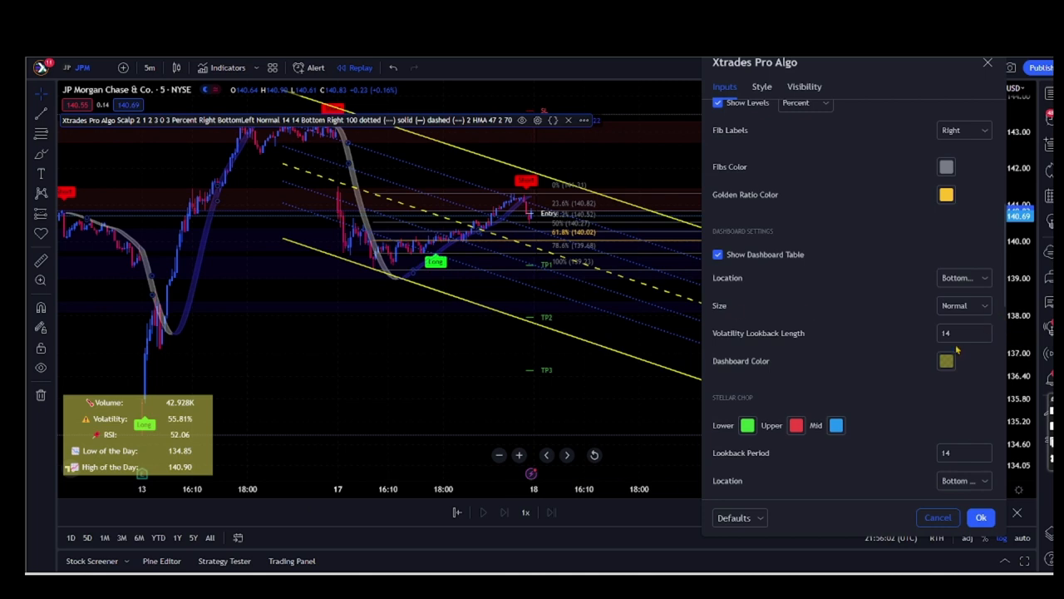
mouse_move(742, 389)
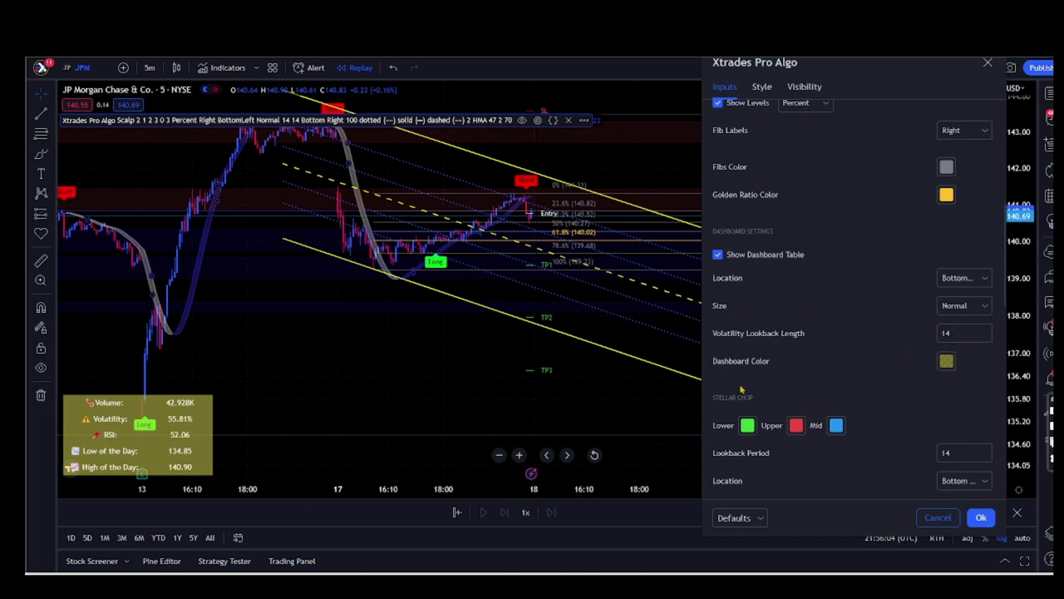
mouse_move(572, 357)
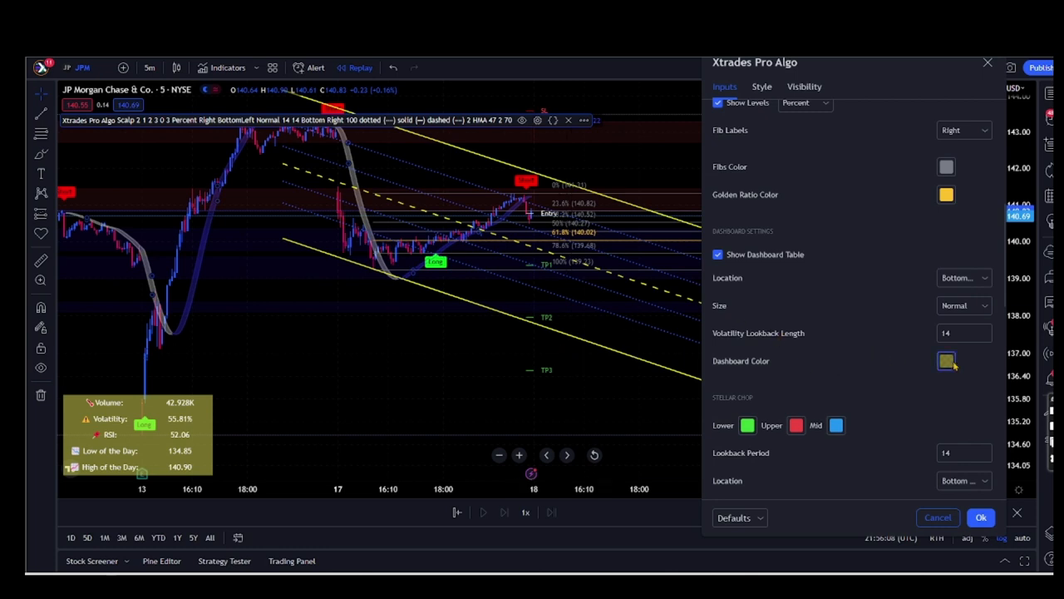
left_click(947, 360)
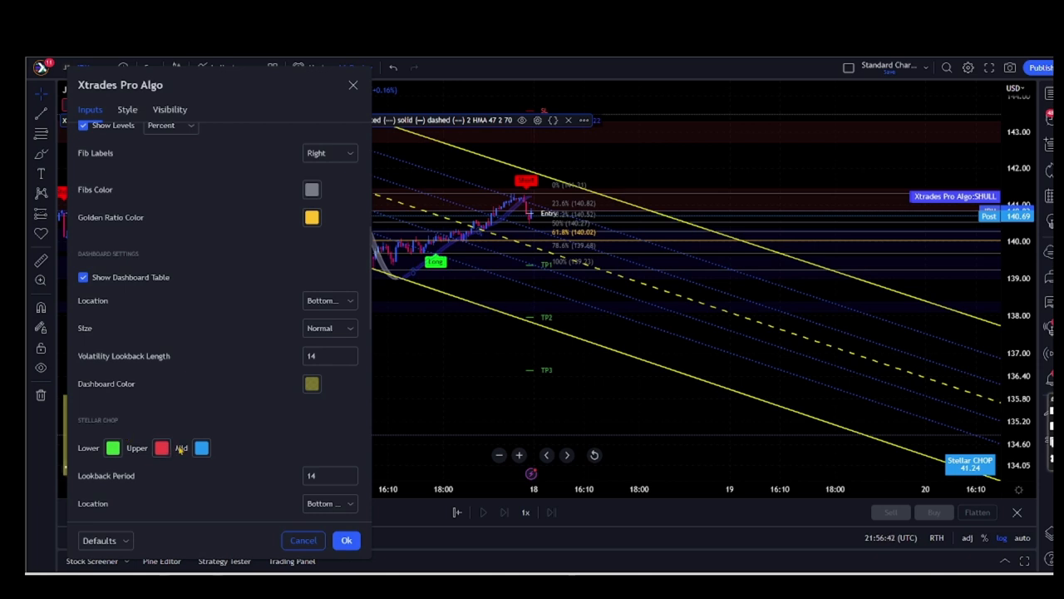
mouse_move(270, 439)
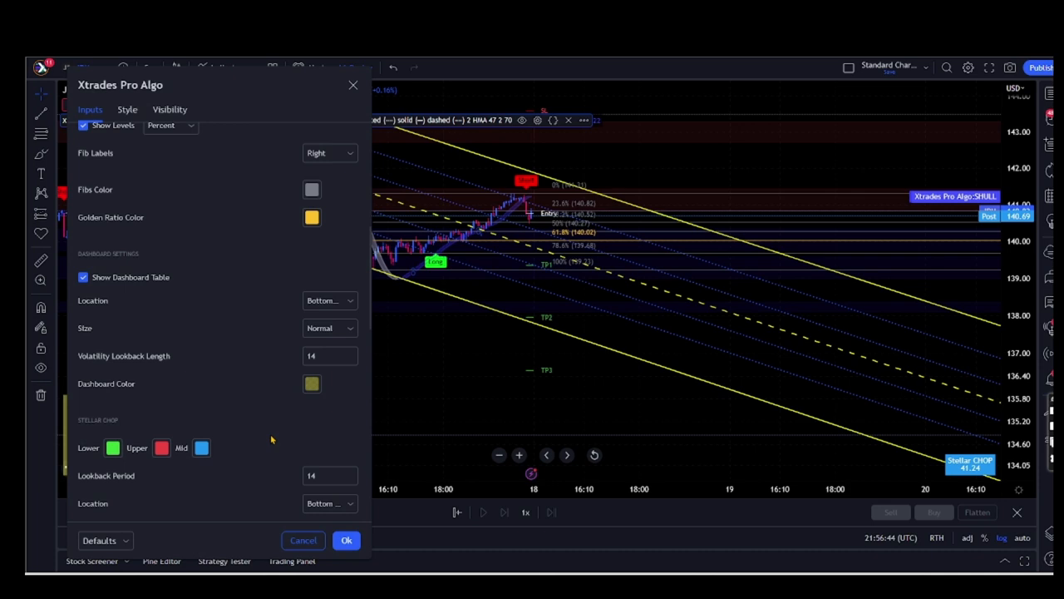
scroll("down", 3)
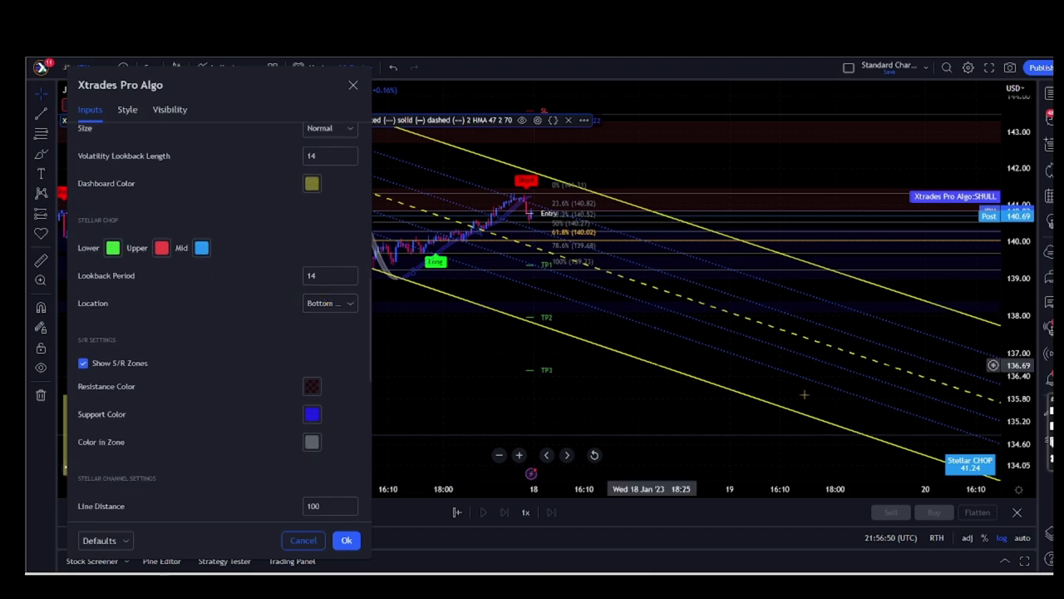
mouse_move(685, 417)
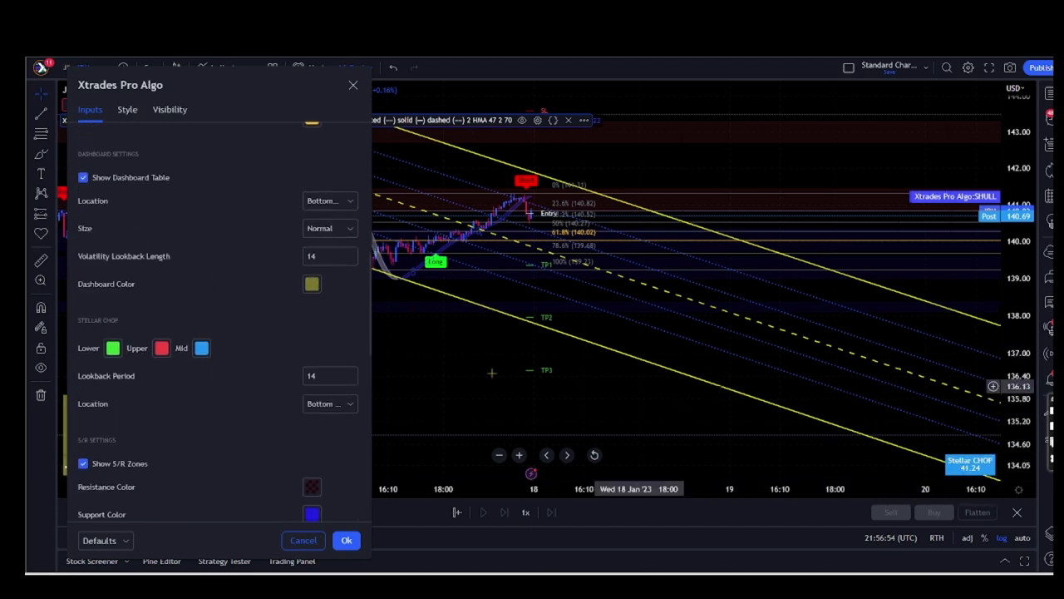
scroll("down", 3)
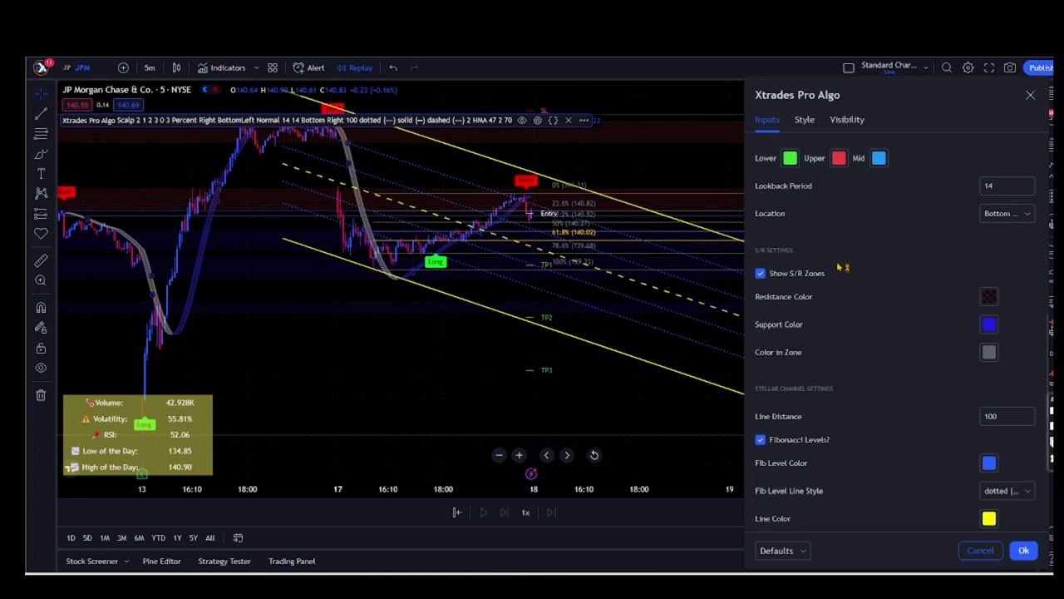
mouse_move(923, 296)
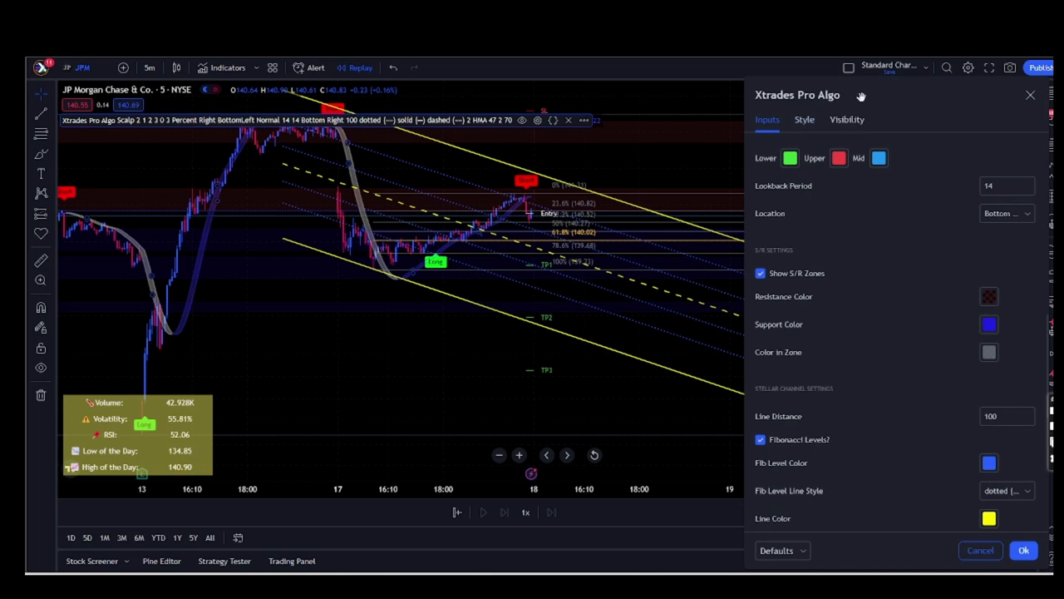
scroll("down", 3)
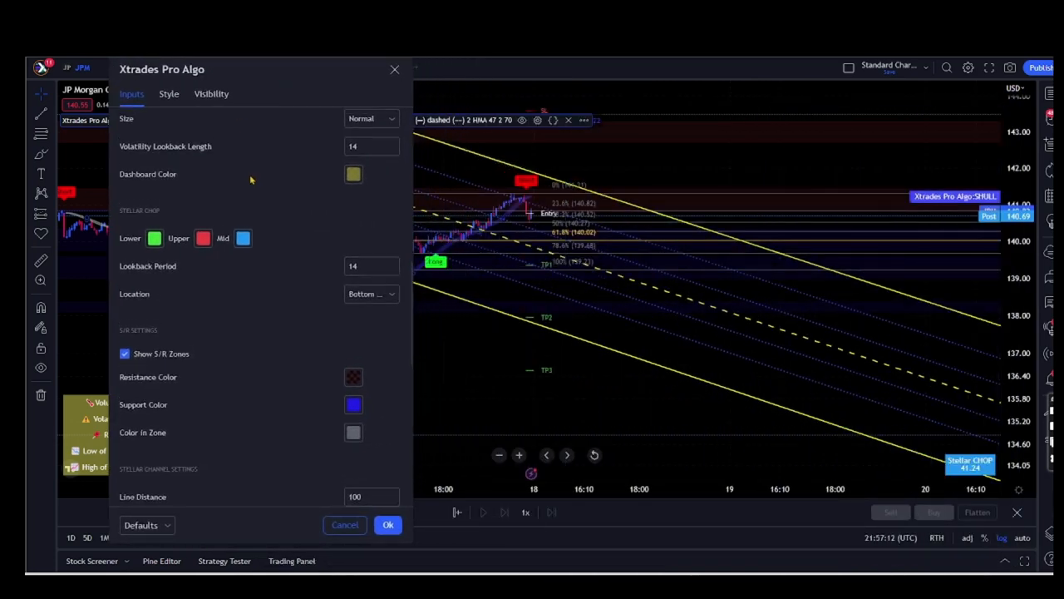
- Scroll the Inputs list down past Stellar Channel to the Stellar Cloud settings
scroll("down", 3)
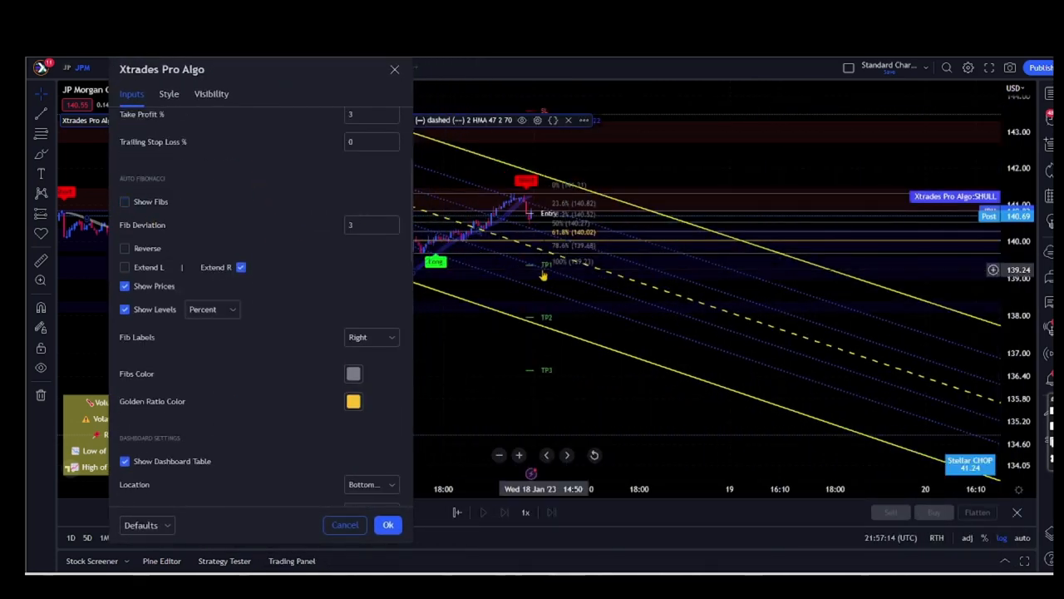
scroll("down", 3)
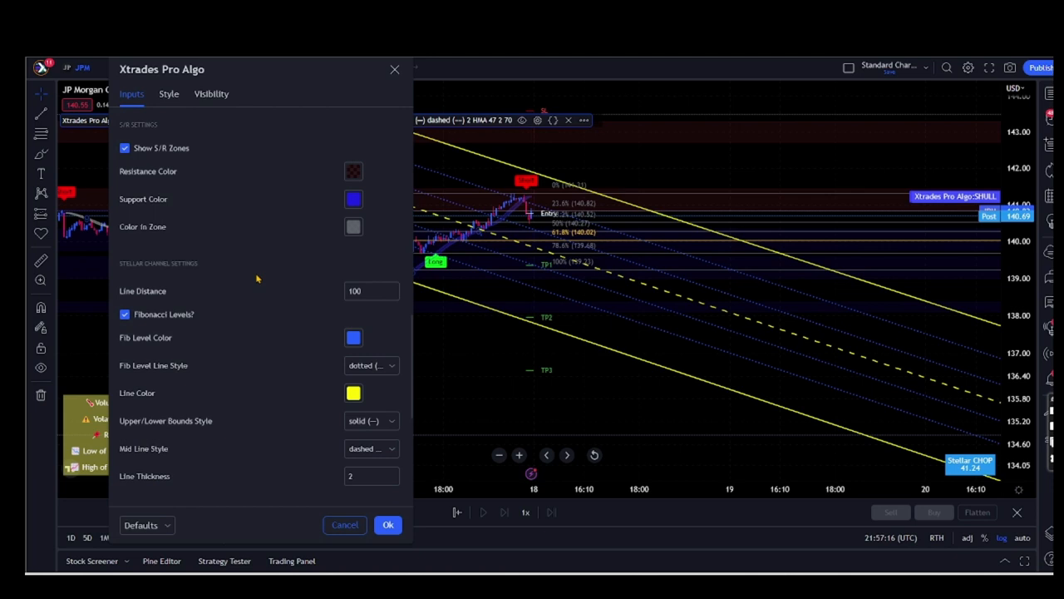
scroll("down", 3)
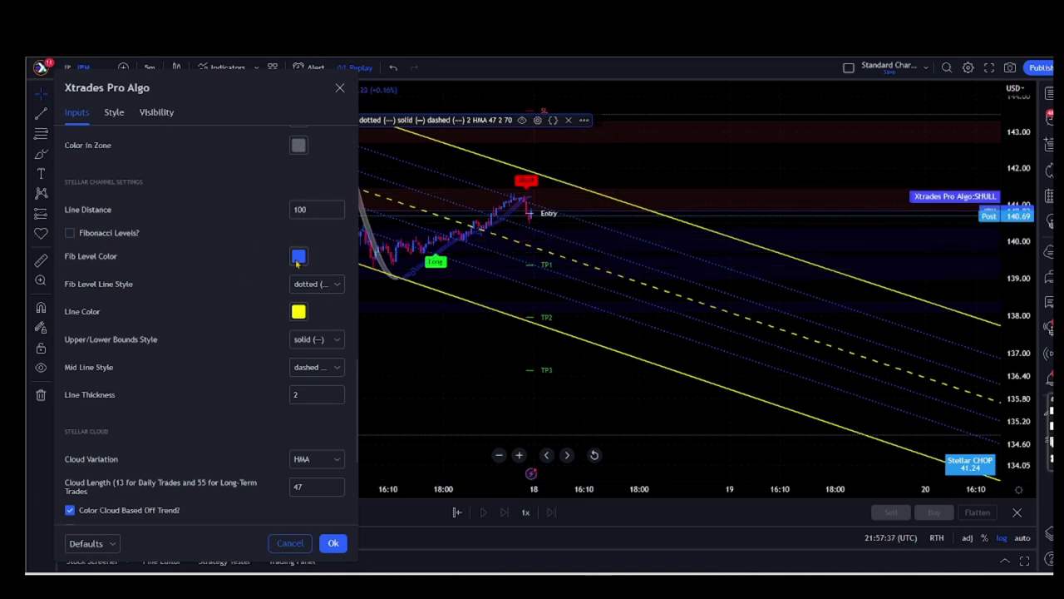
- Set the Fibonacci level line style to arrow left instead of dotted
left_click(316, 283)
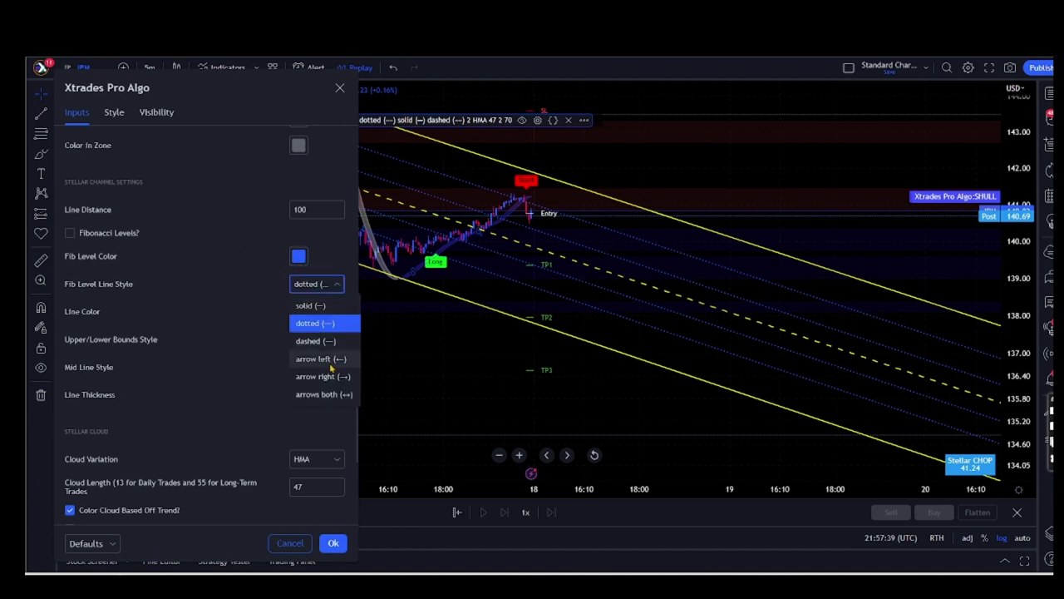
left_click(320, 359)
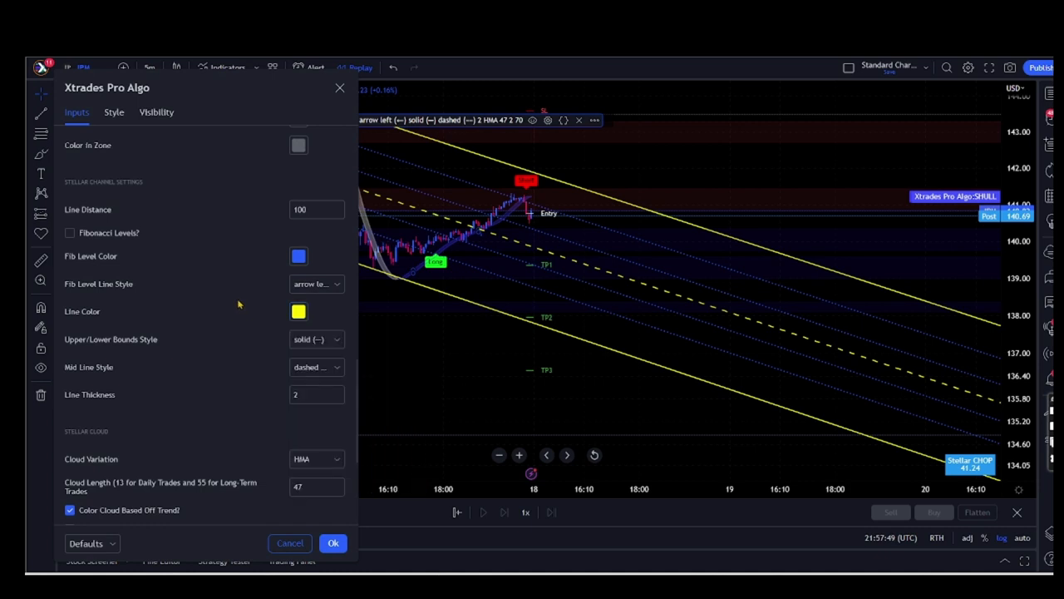
mouse_move(214, 250)
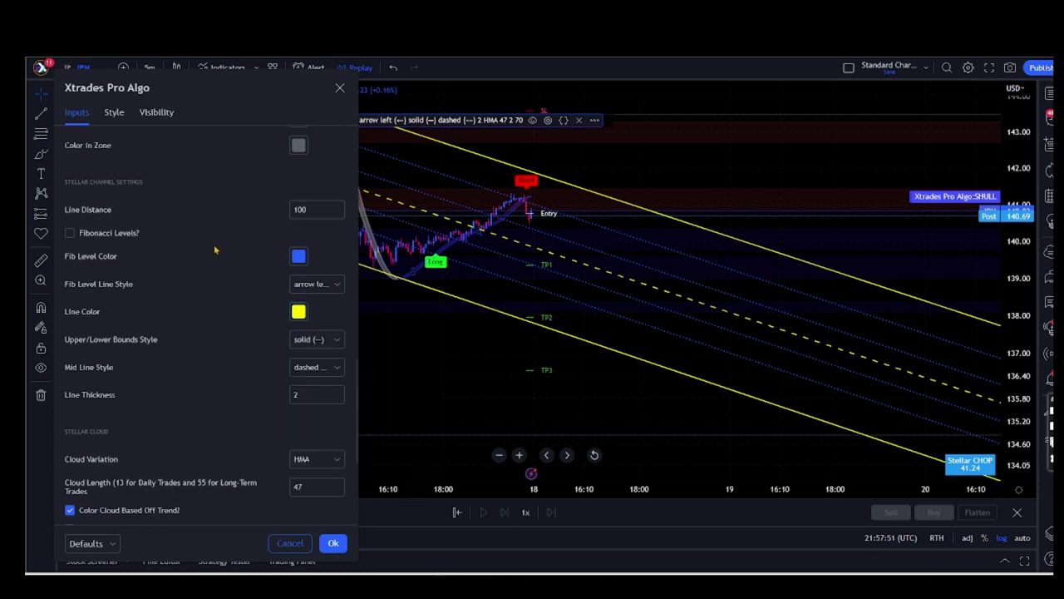
mouse_move(474, 157)
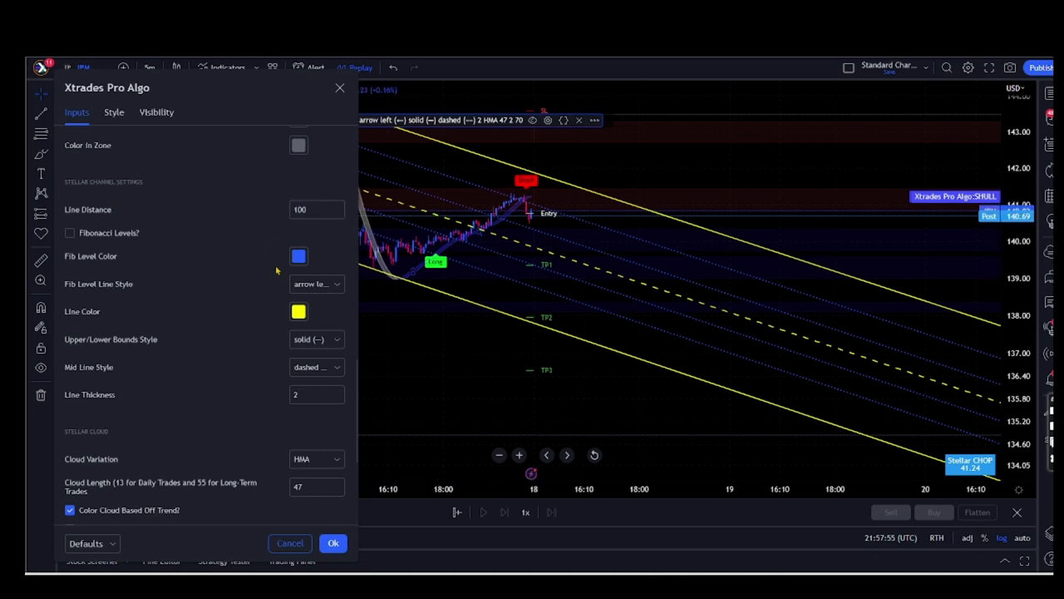
scroll("down", 3)
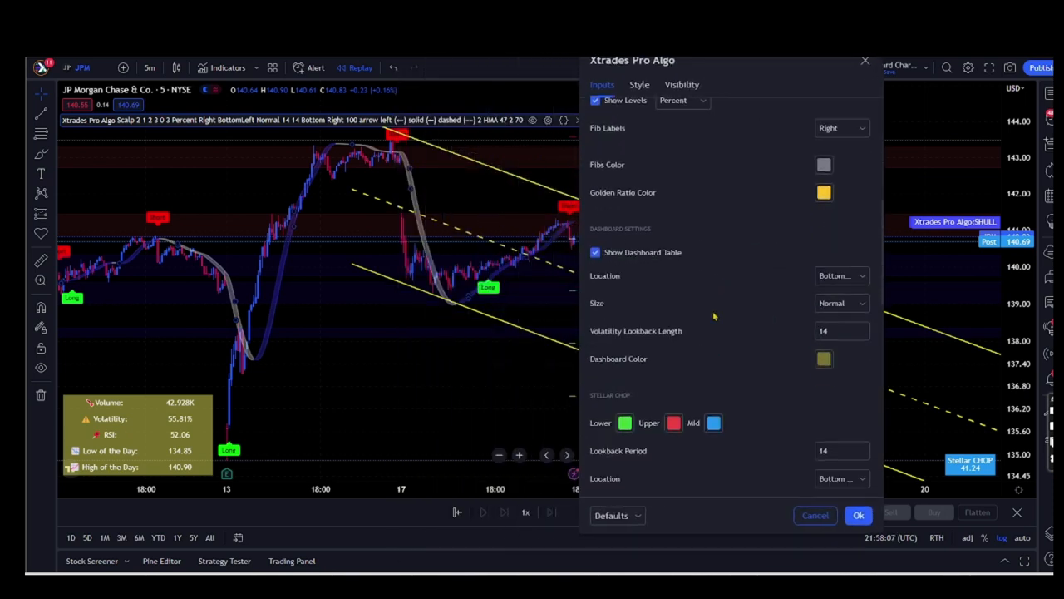
scroll("down", 3)
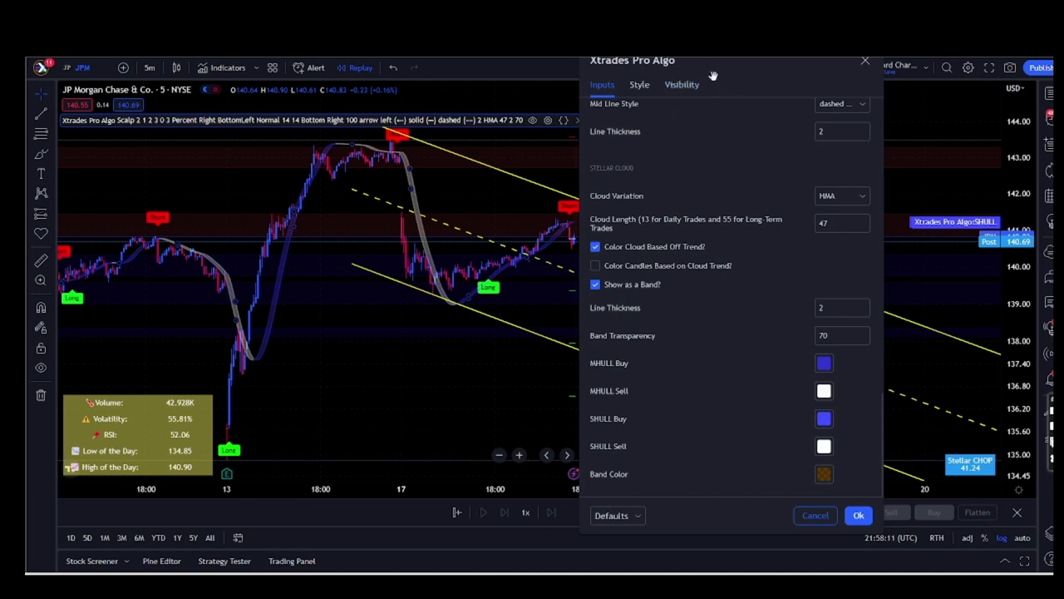
left_click_drag(712, 60, 800, 86)
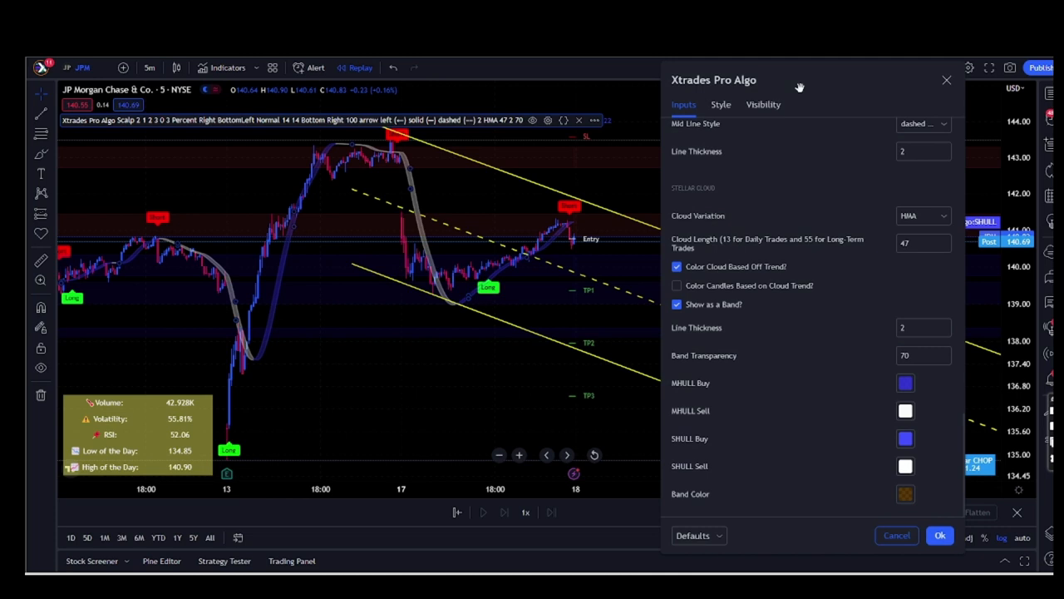
mouse_move(872, 259)
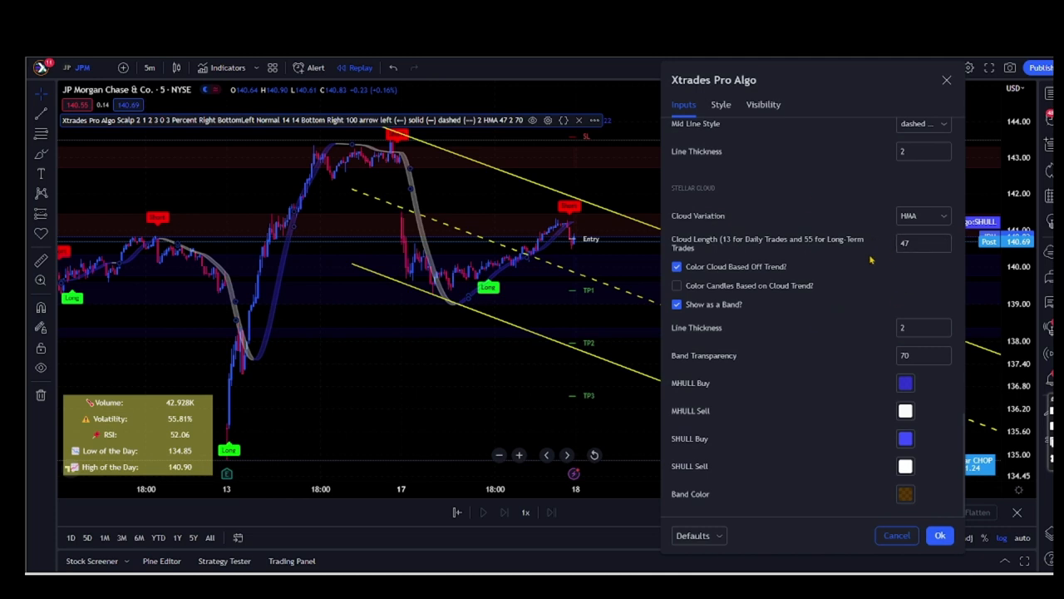
mouse_move(717, 254)
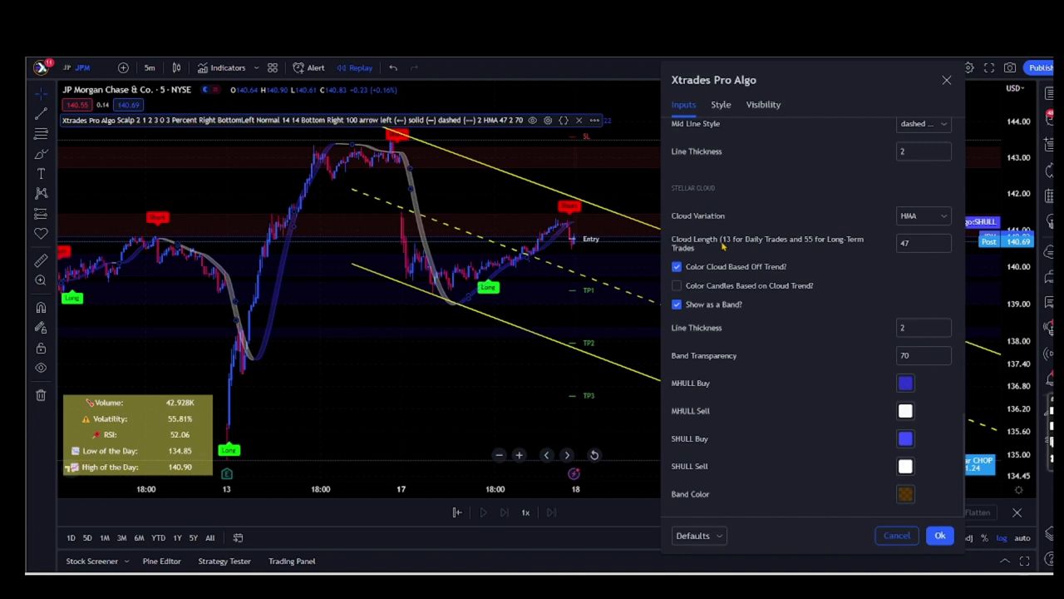
mouse_move(424, 196)
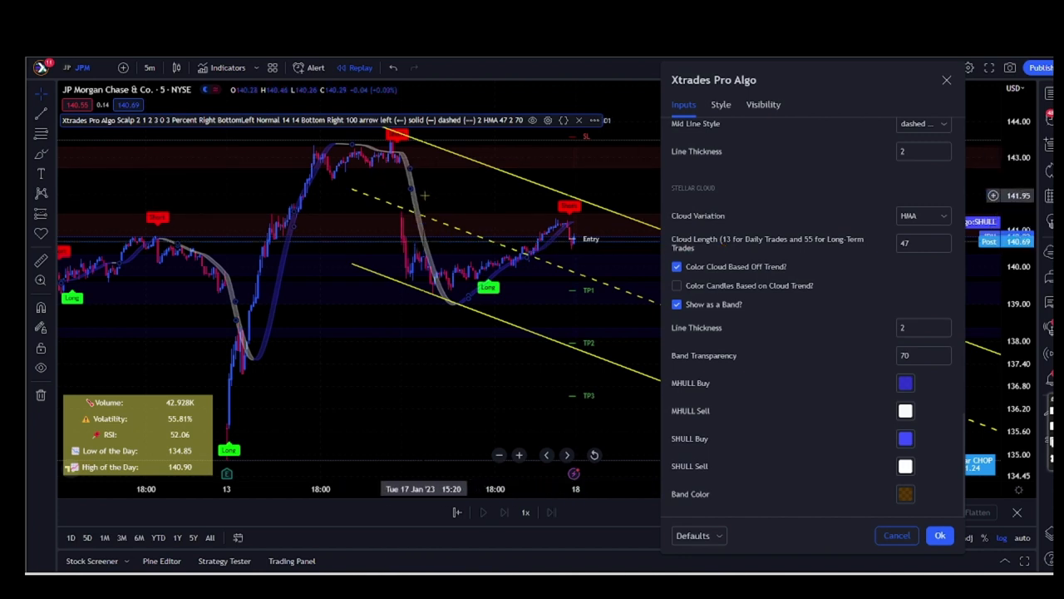
left_click(918, 243)
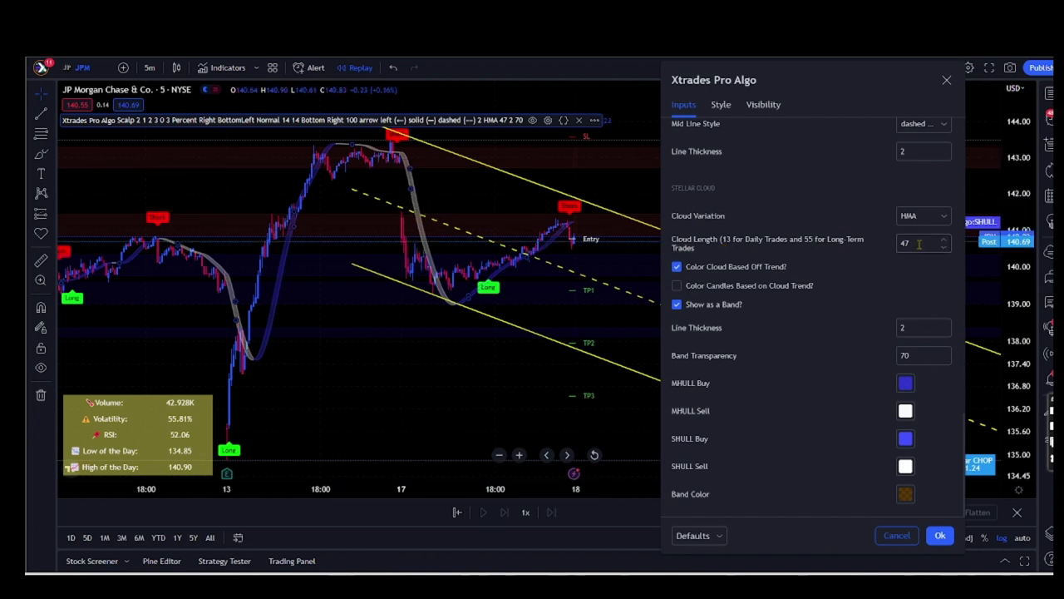
left_click(918, 243)
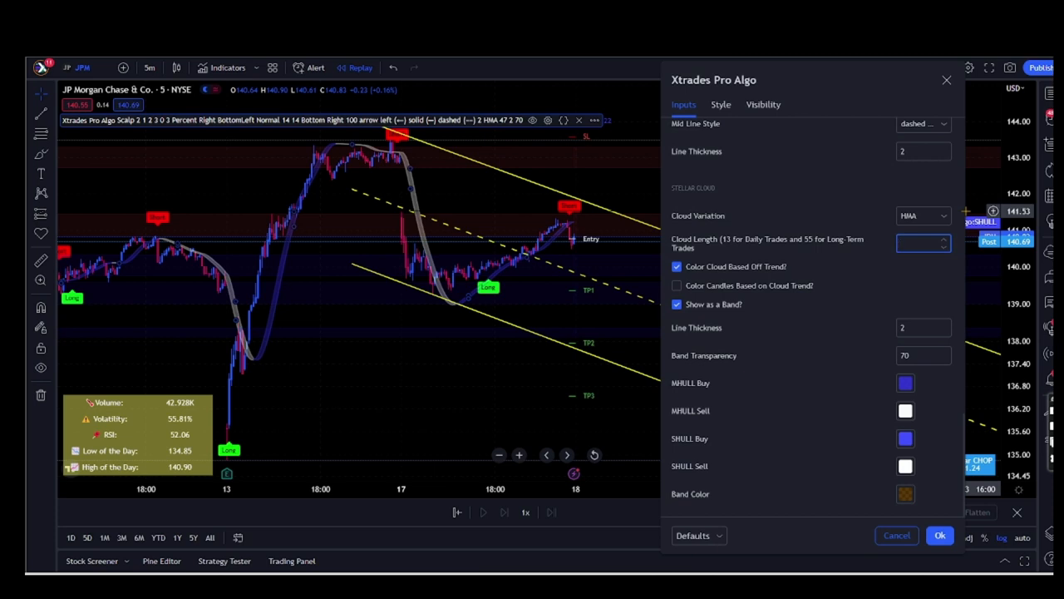
- Enter a Stellar Cloud length of 13 so the cloud recalculates
left_click(923, 243)
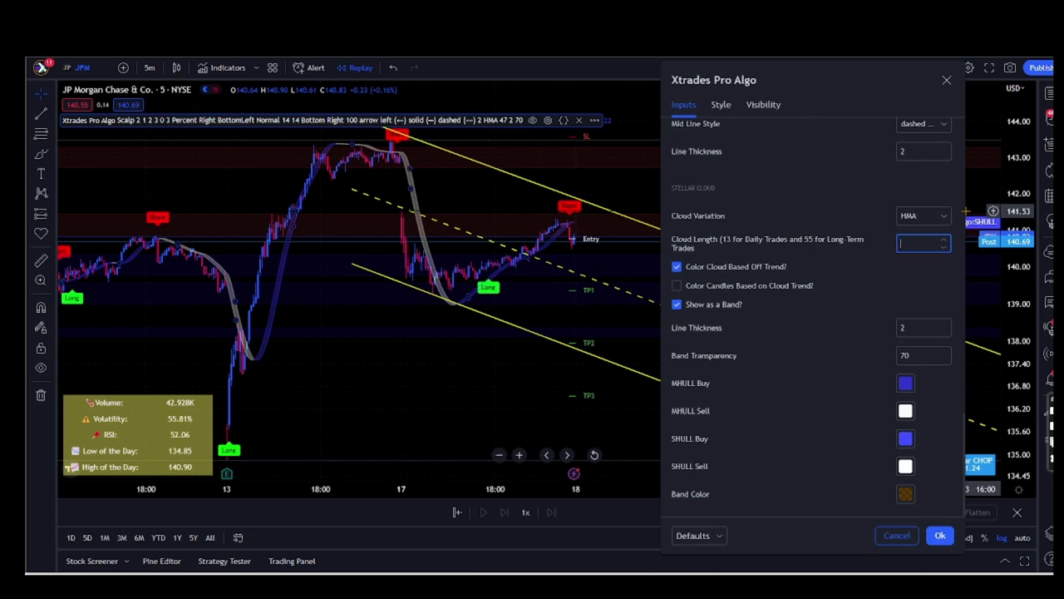
type("1")
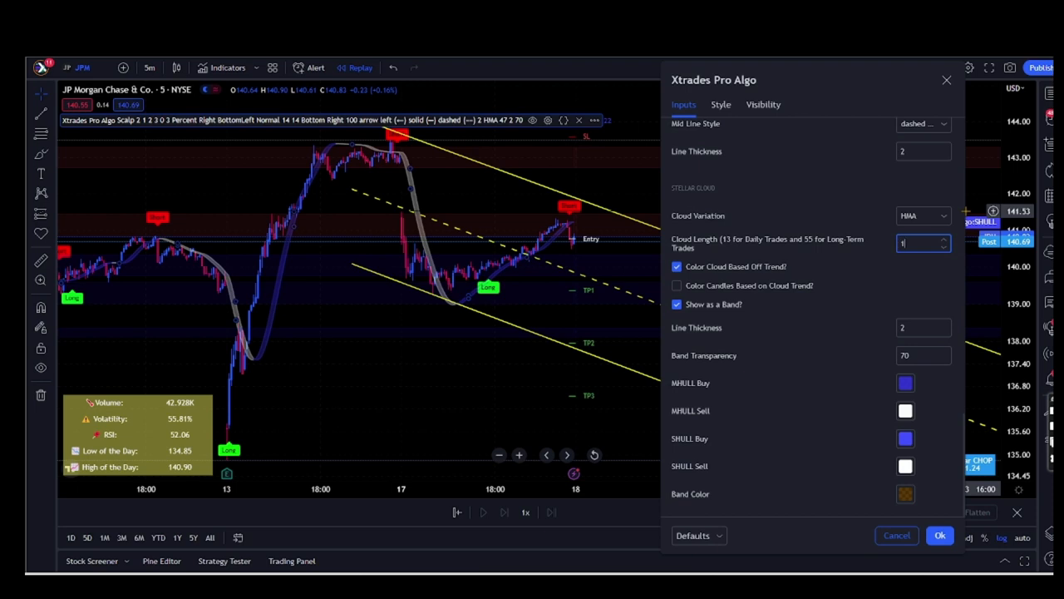
type("13")
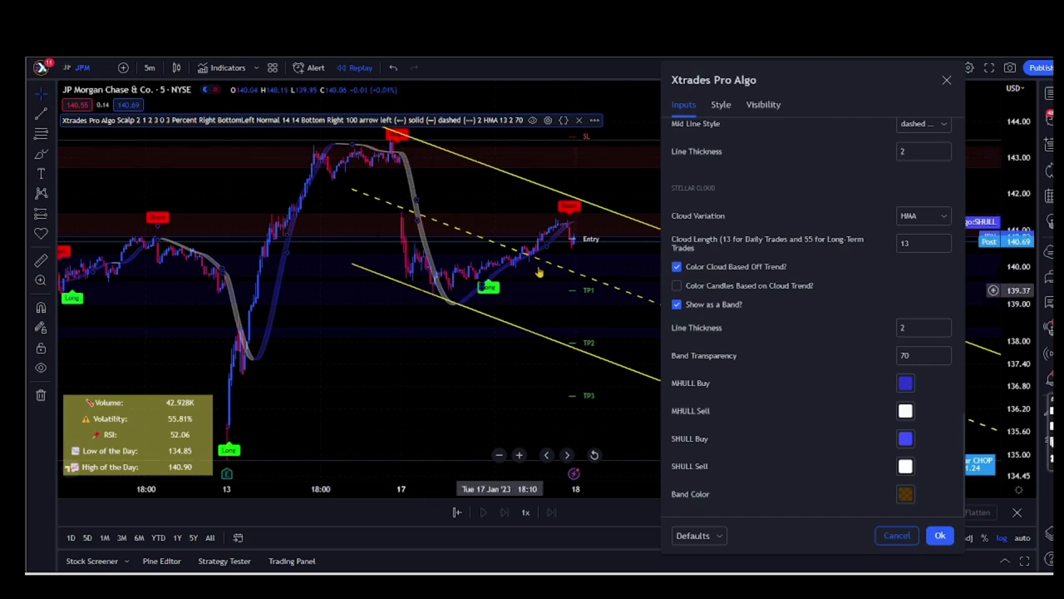
mouse_move(407, 160)
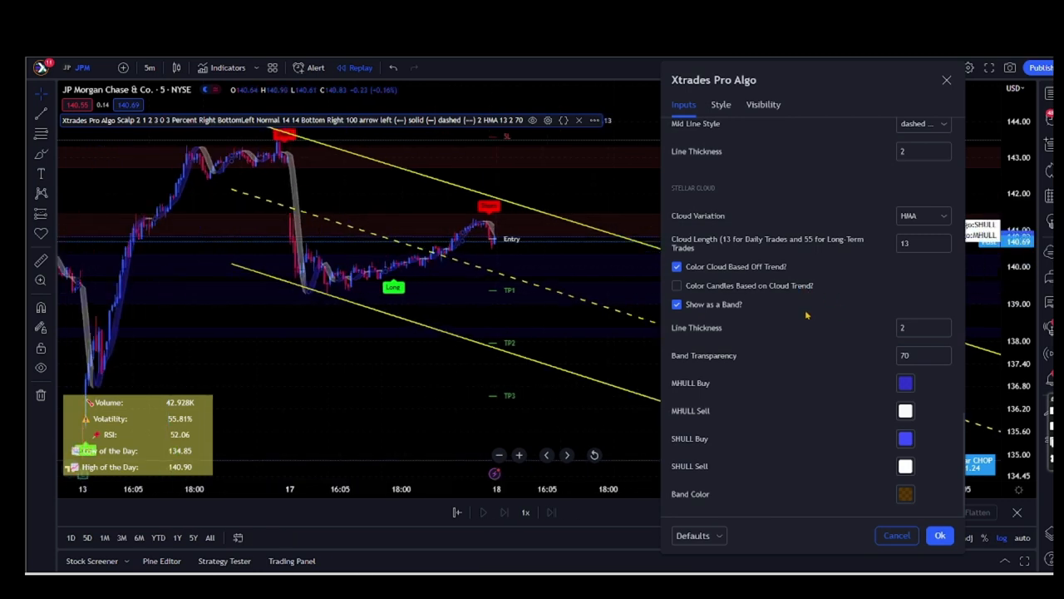
left_click(919, 243)
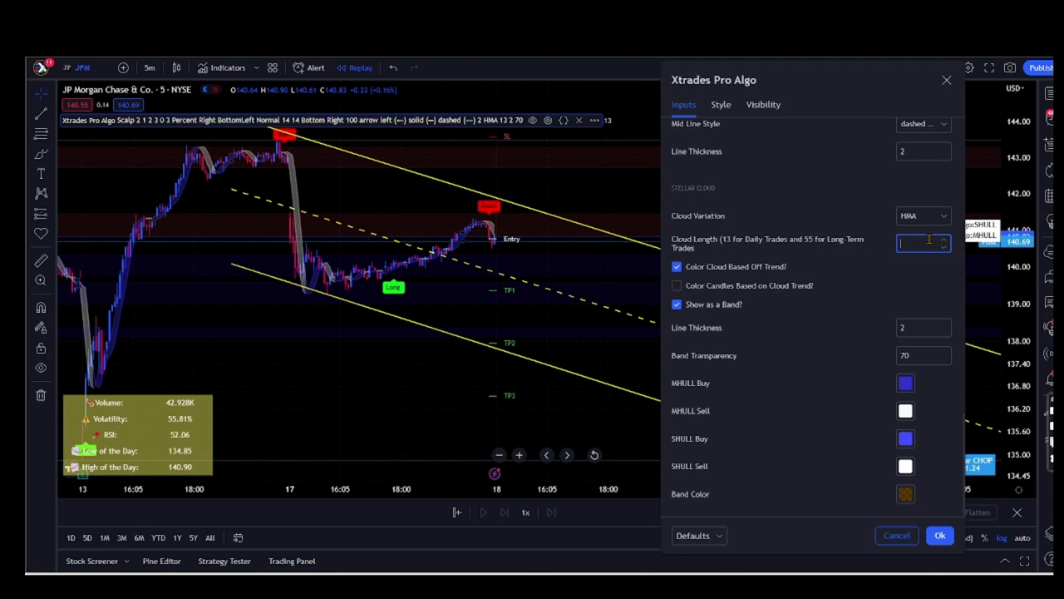
- Restore the cloud length to 47 and apply it
type("47")
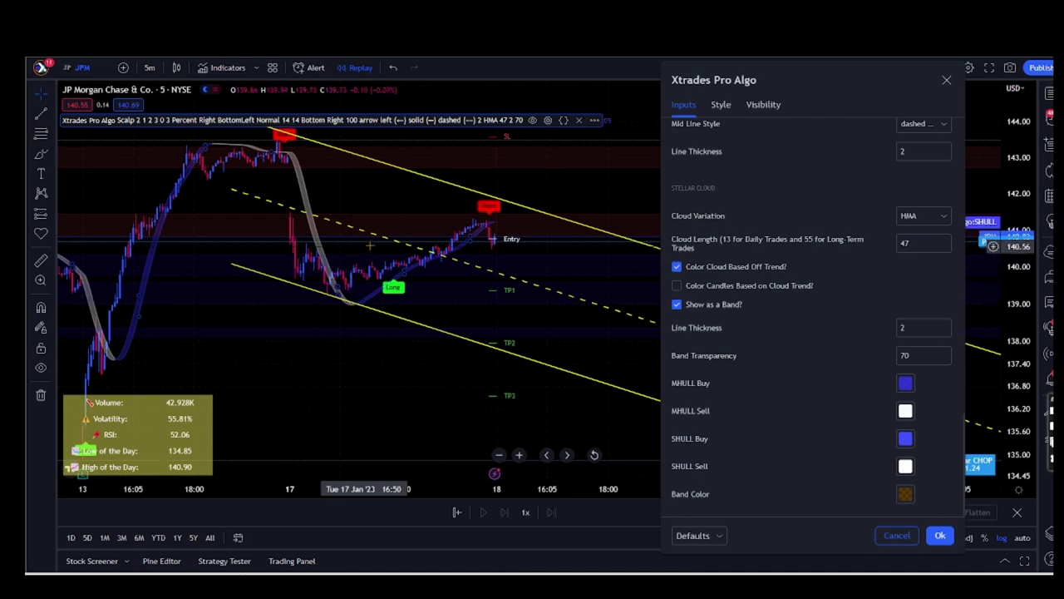
left_click(939, 535)
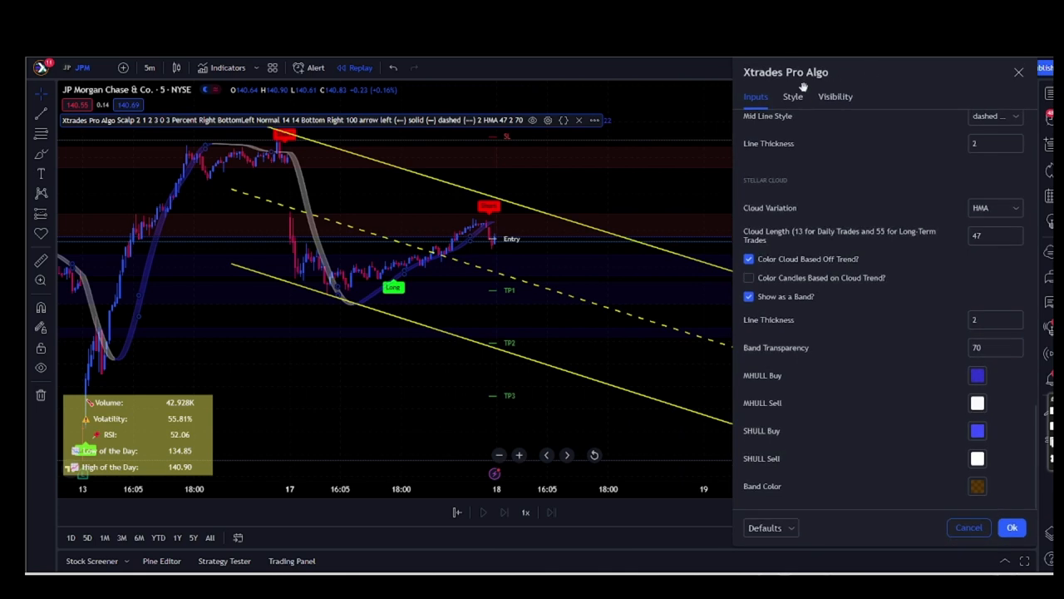
- Review the Style and Visibility options, then close the indicator settings dialog
left_click(792, 112)
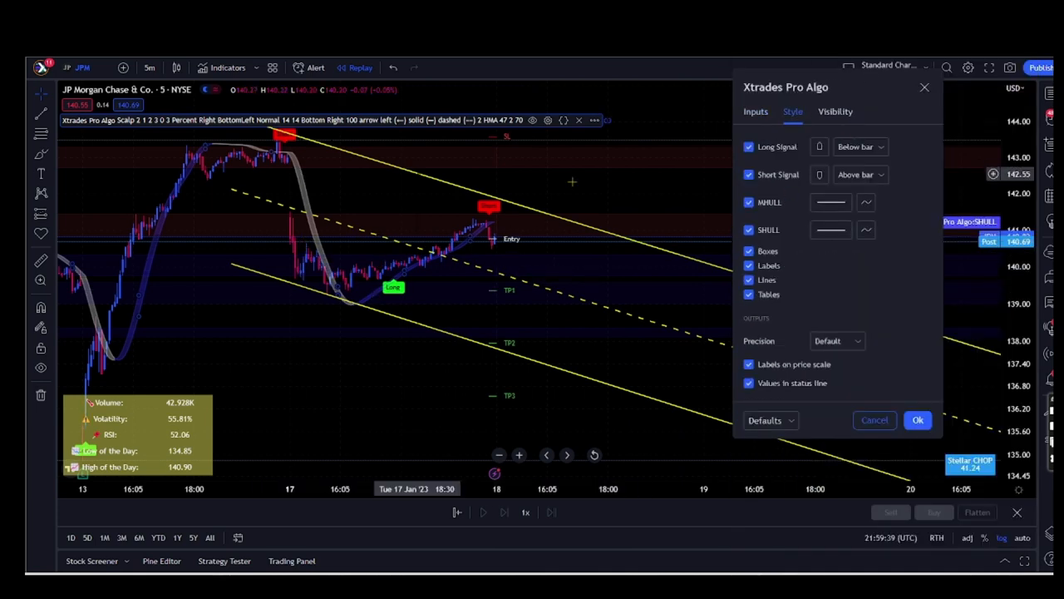
left_click(835, 111)
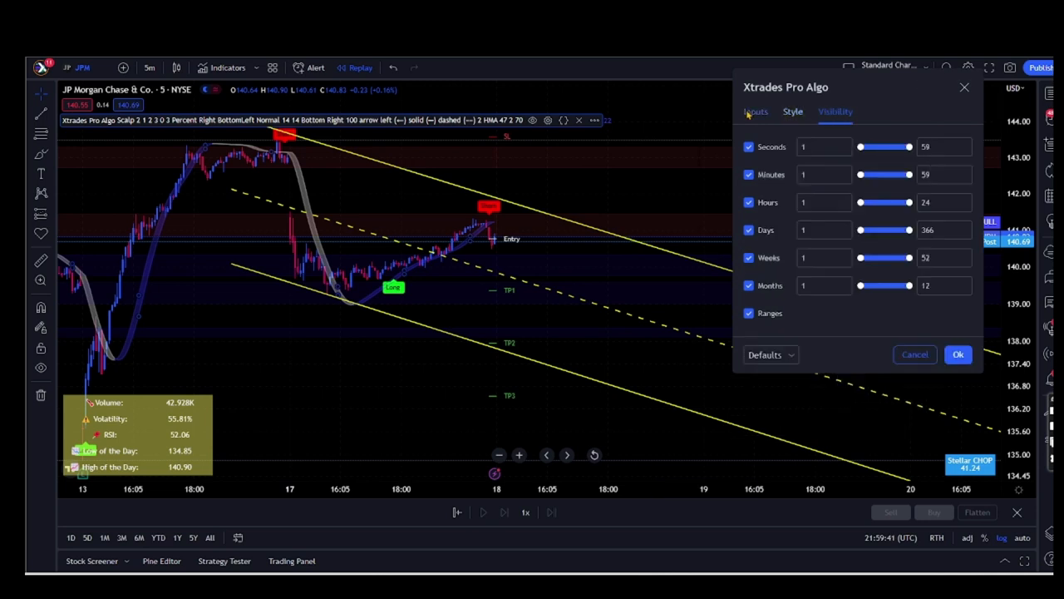
left_click(662, 99)
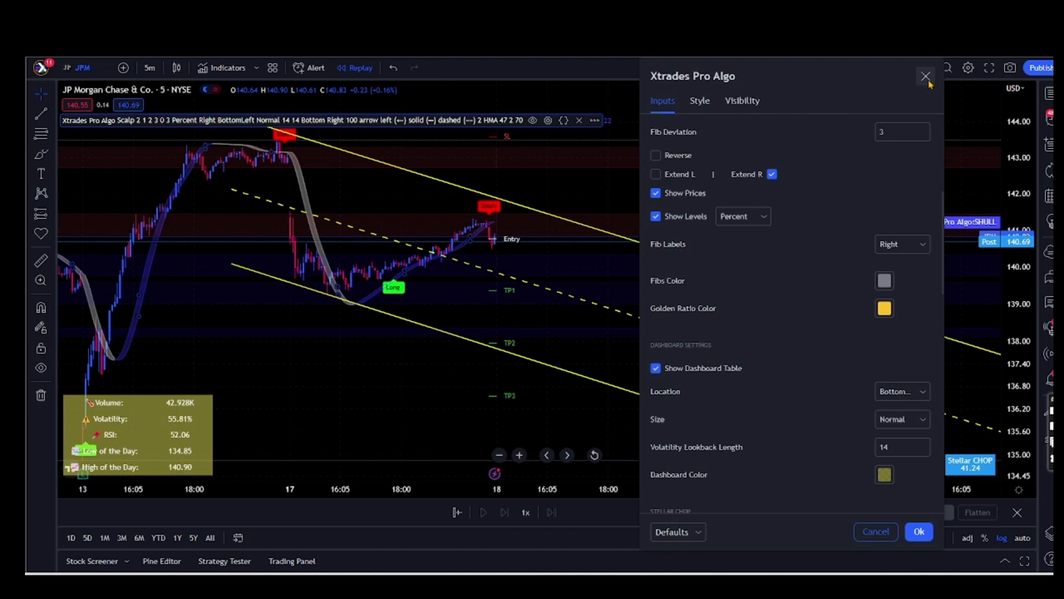
left_click(925, 76)
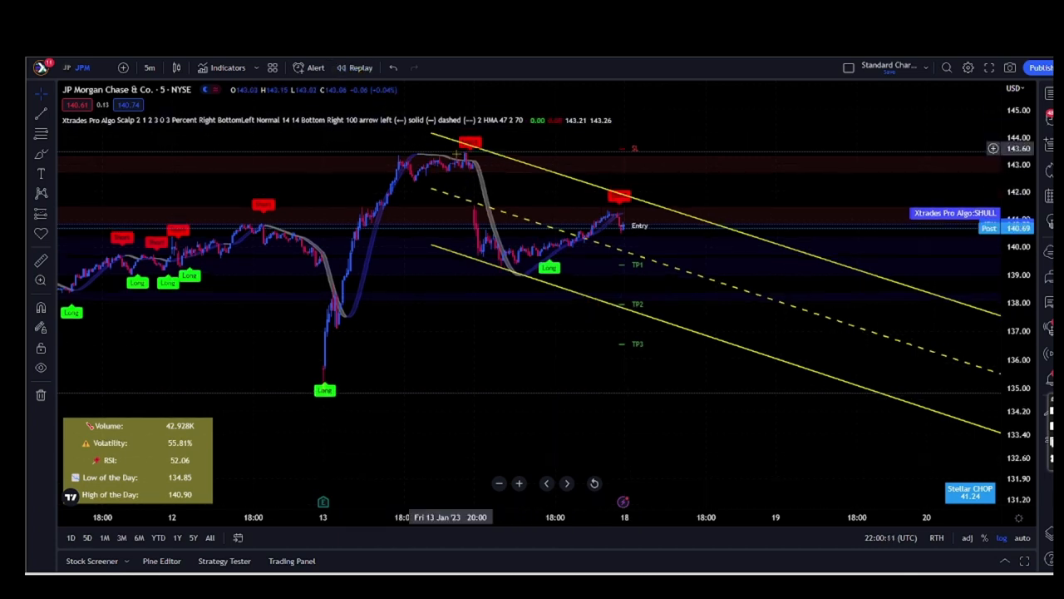
mouse_move(325, 177)
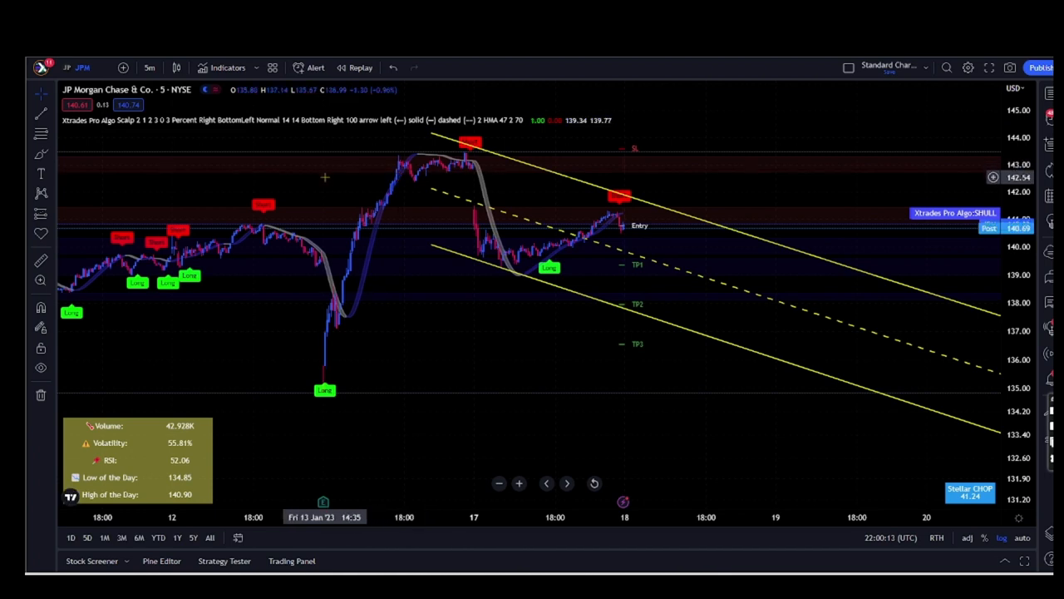
mouse_move(323, 177)
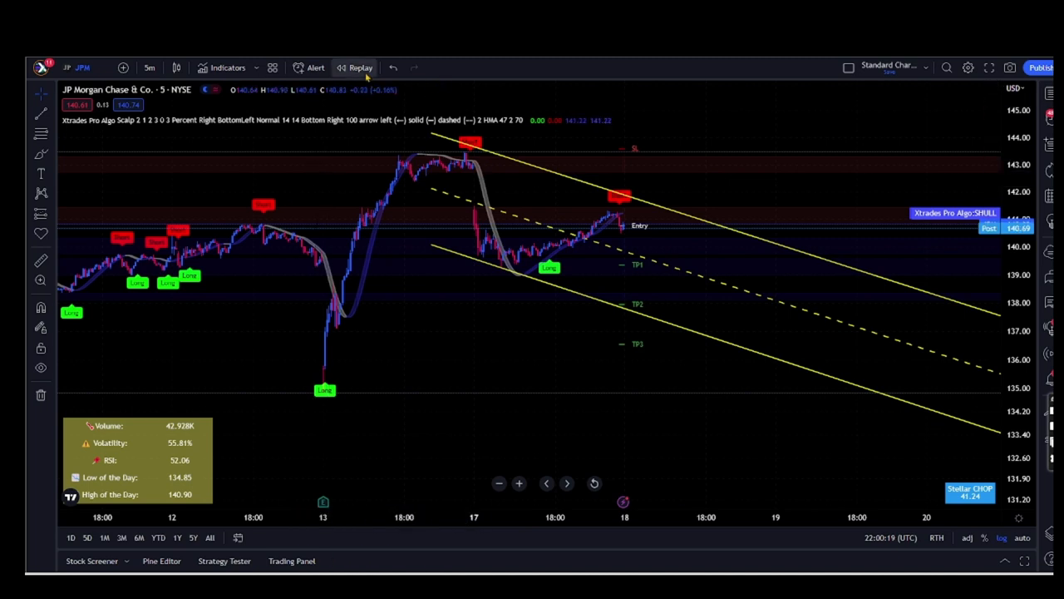
- Enter bar replay mode on the JPM chart
left_click(359, 66)
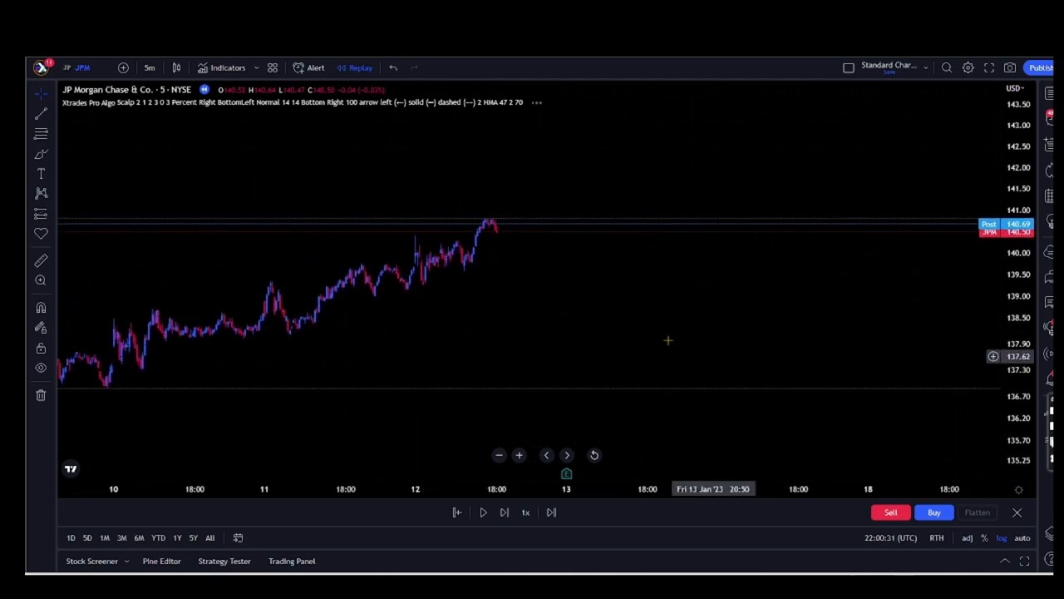
- Set the replay speed to 3 updates per second
left_click(526, 512)
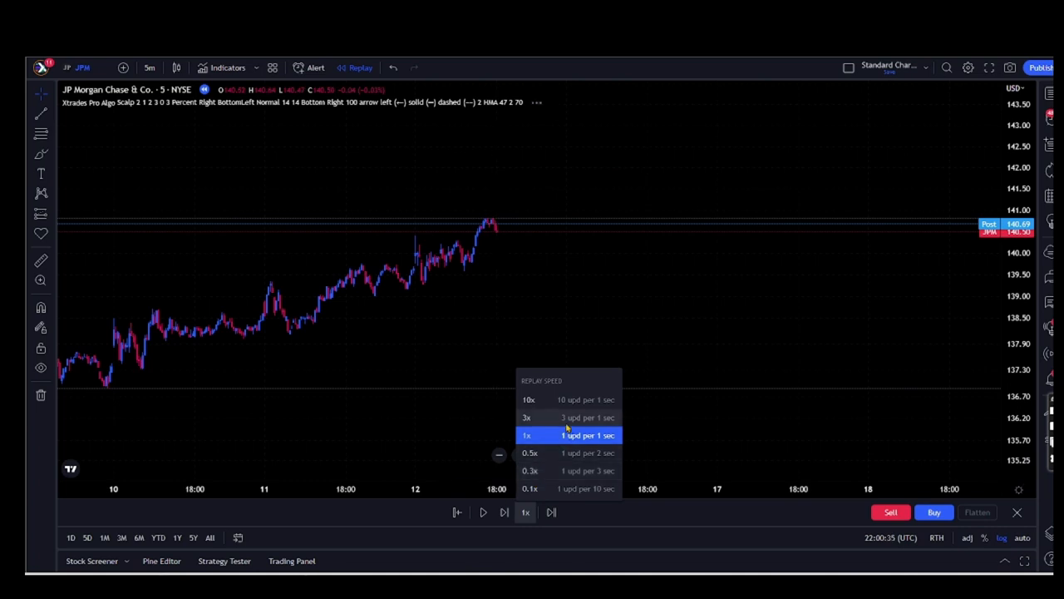
left_click(525, 417)
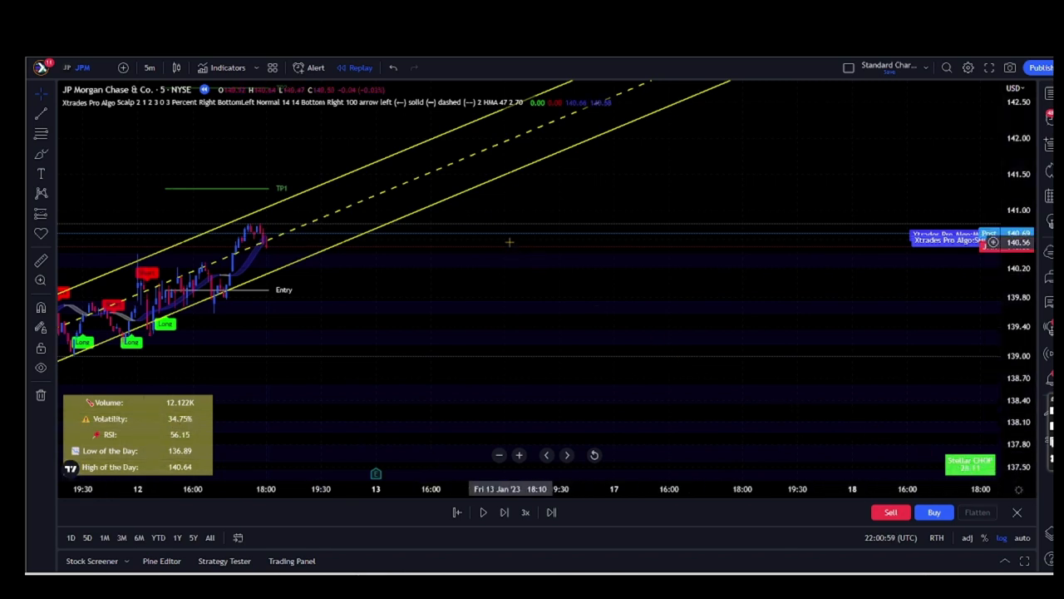
mouse_move(372, 240)
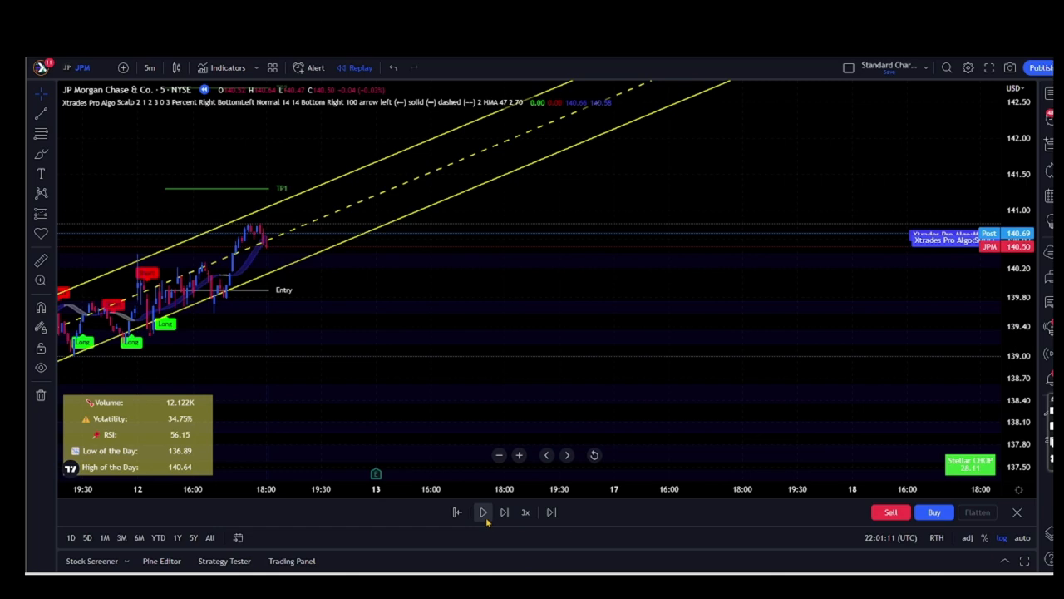
- Start playing the replay so new candles and signals form
left_click(482, 512)
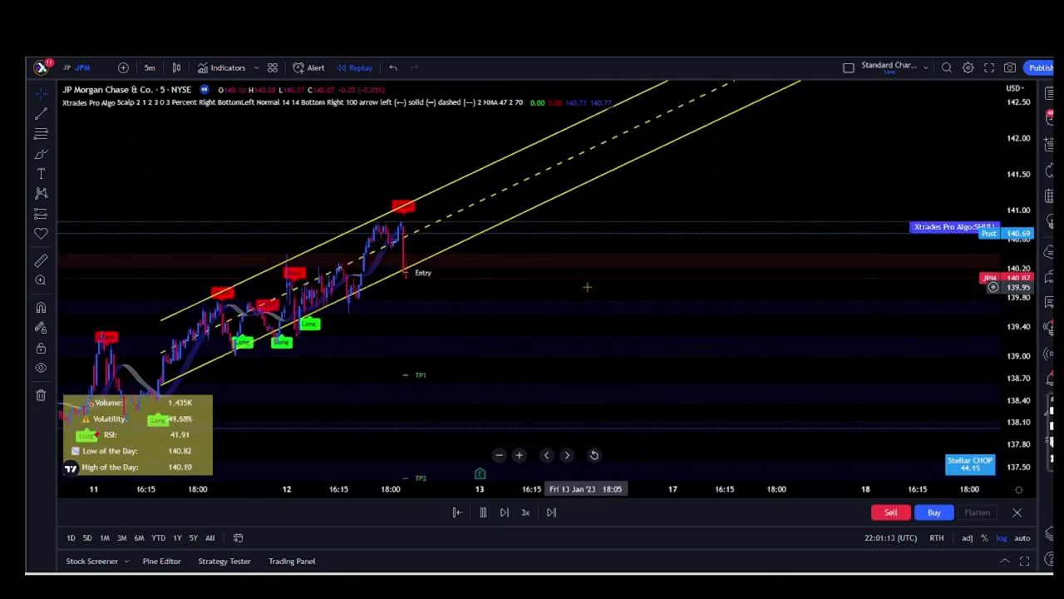